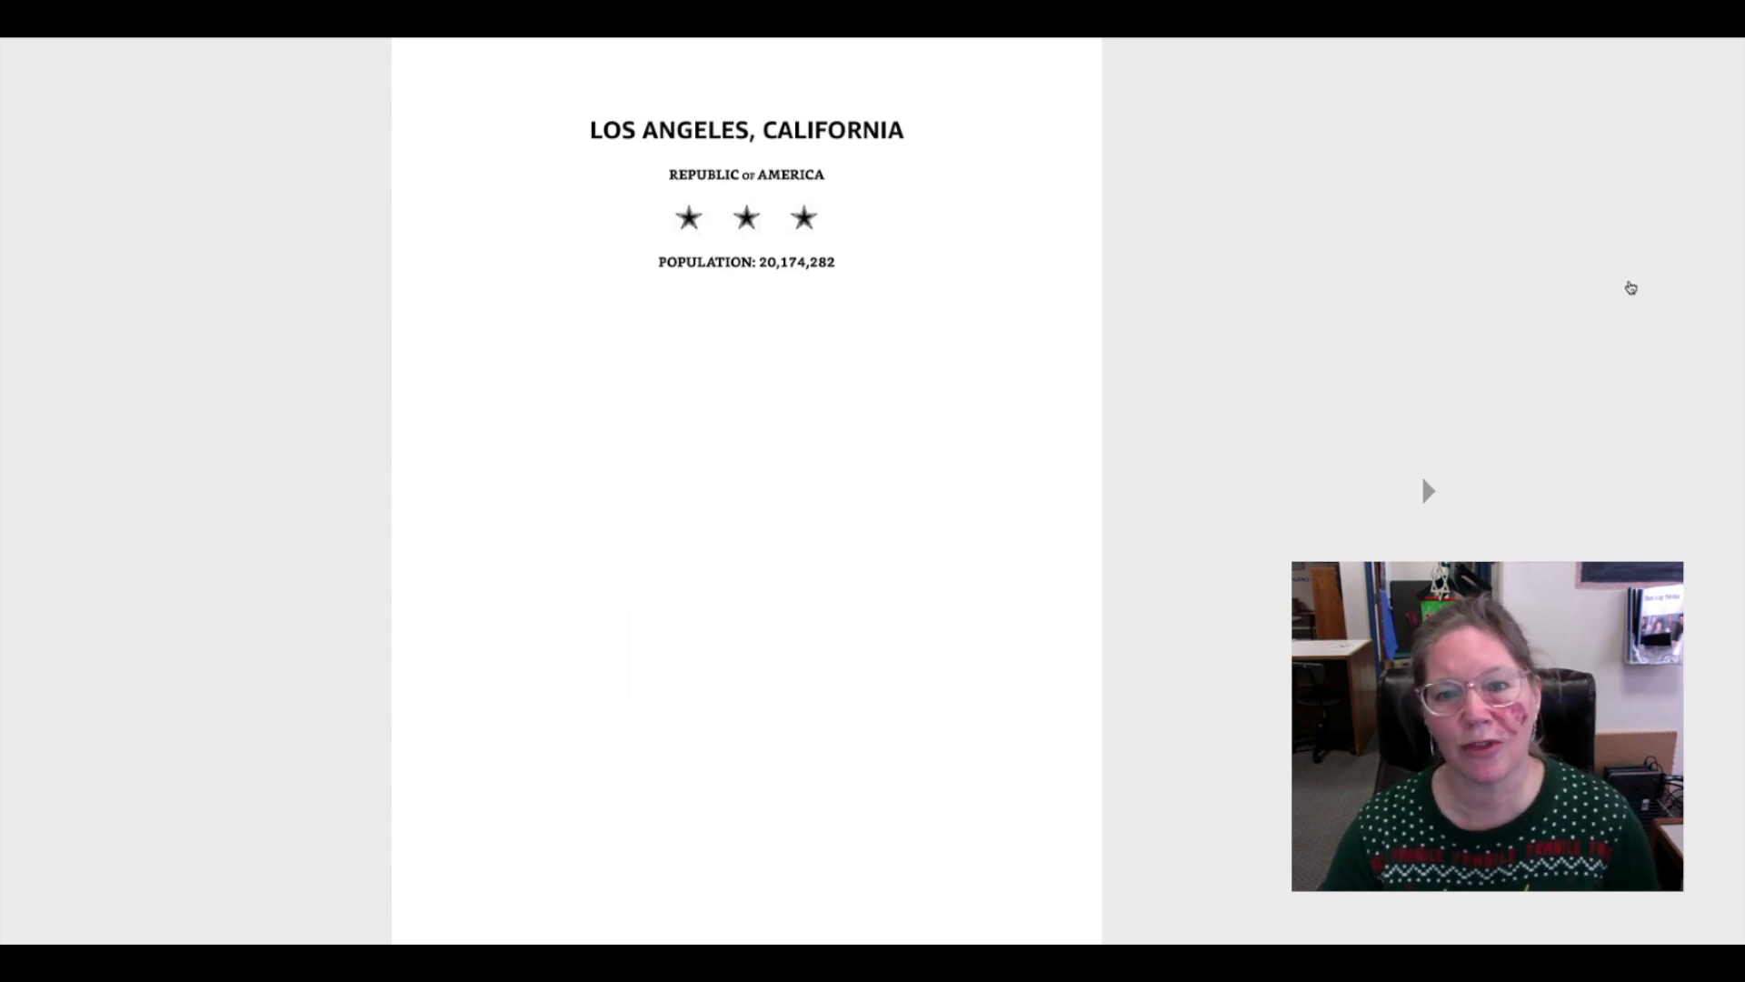
mouse_move(1653, 329)
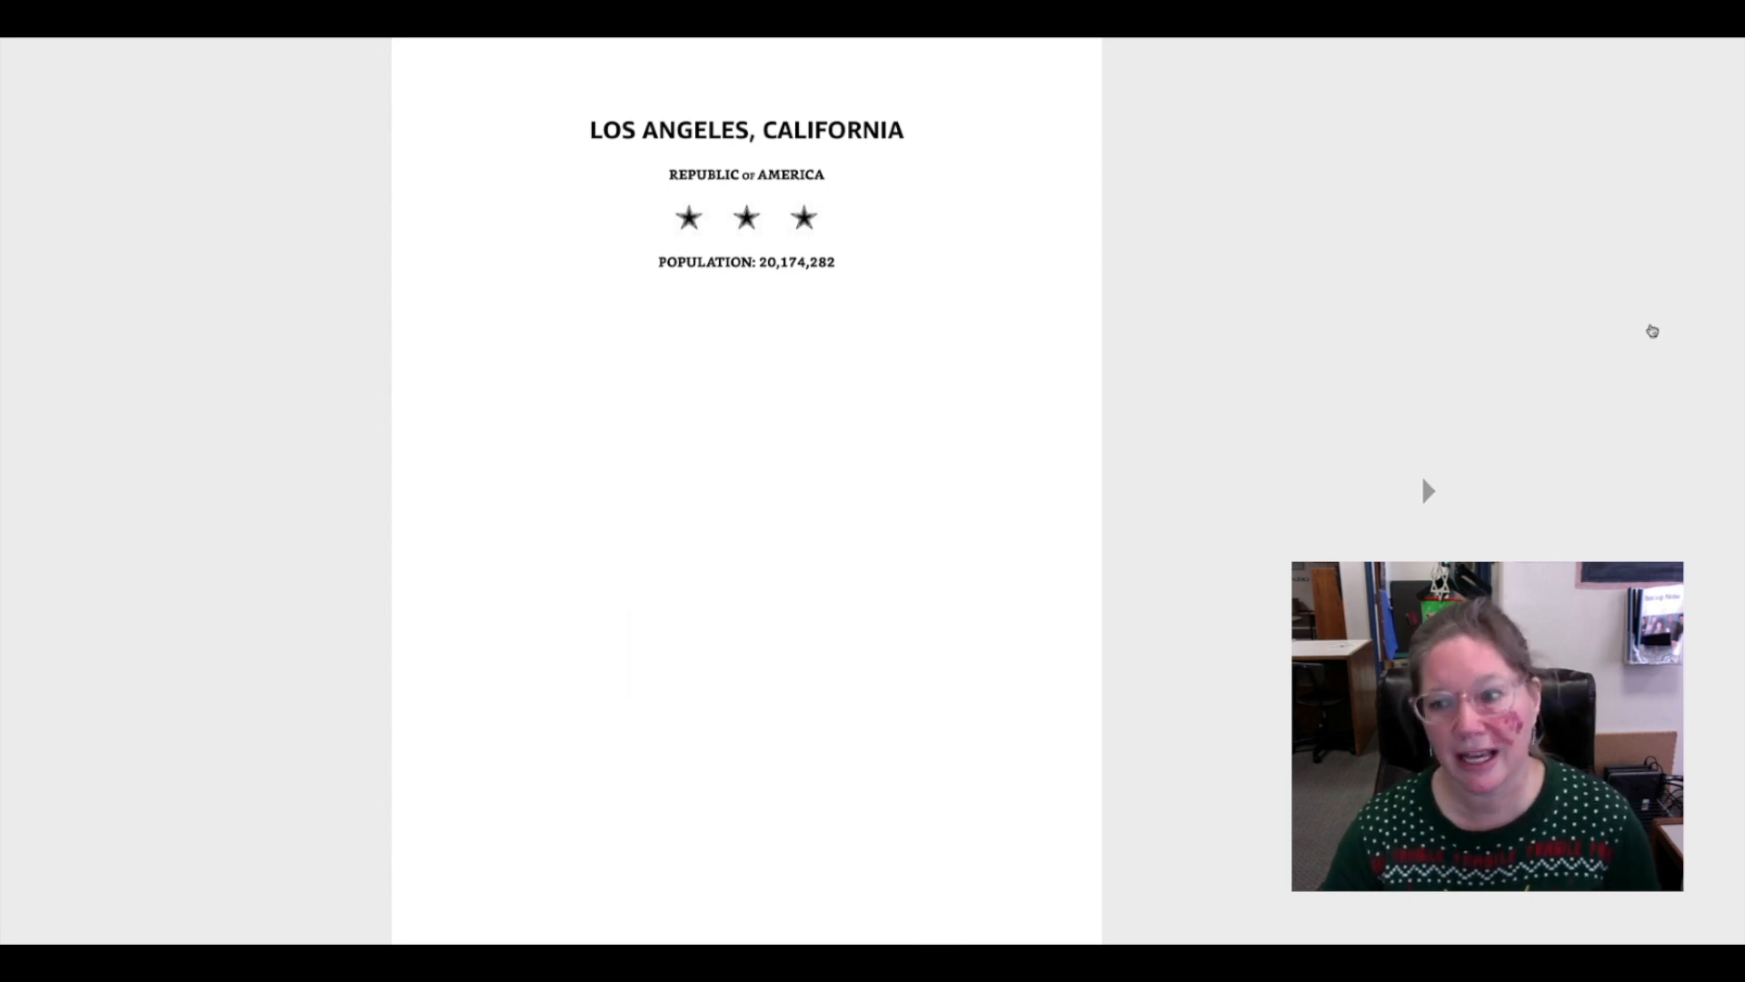
mouse_move(1429, 494)
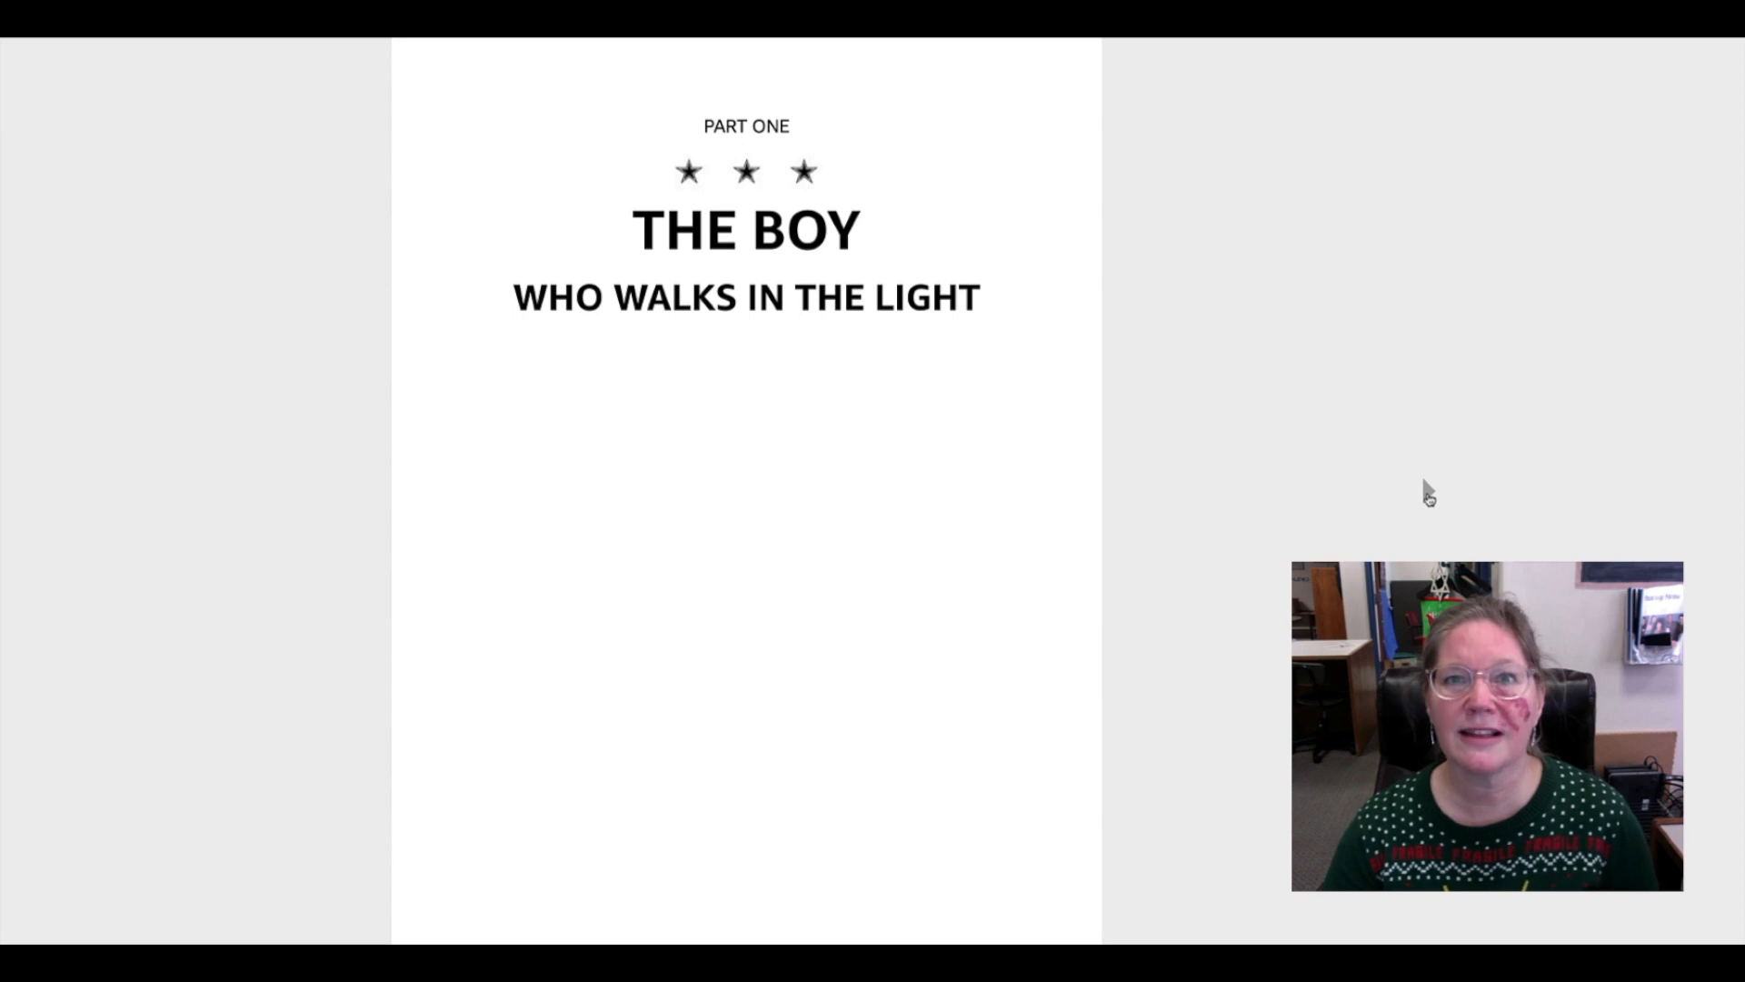
scroll("down", 3)
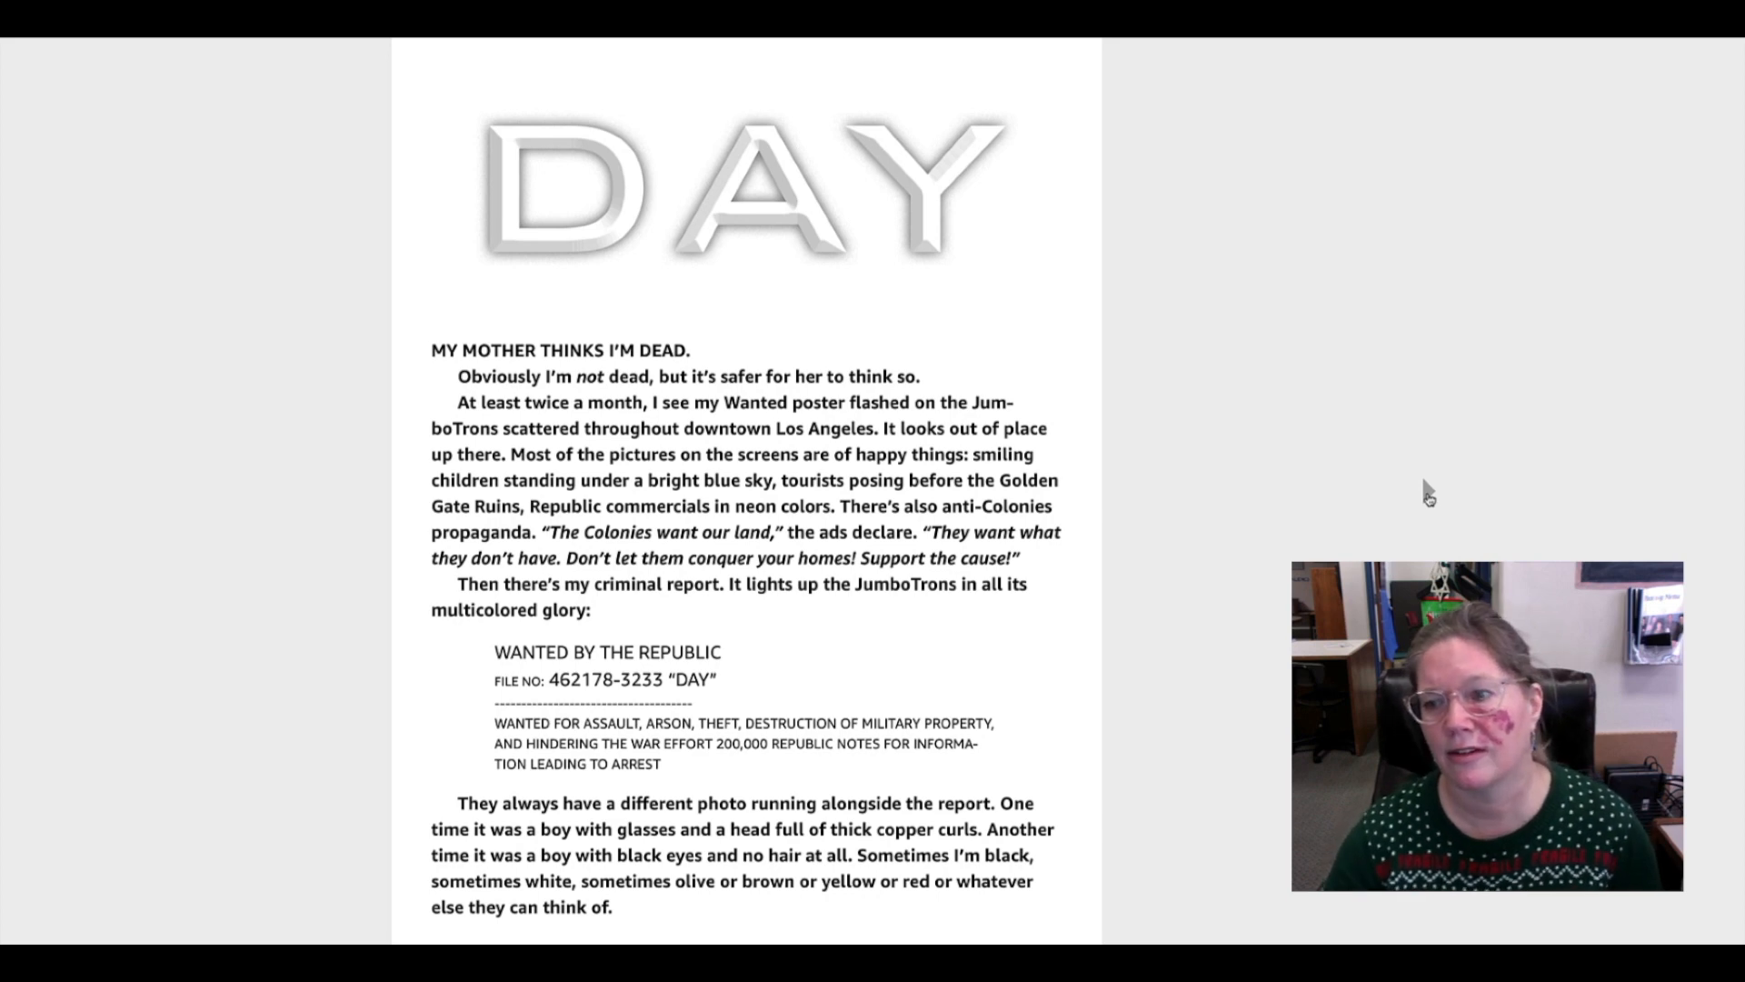
scroll("down", 3)
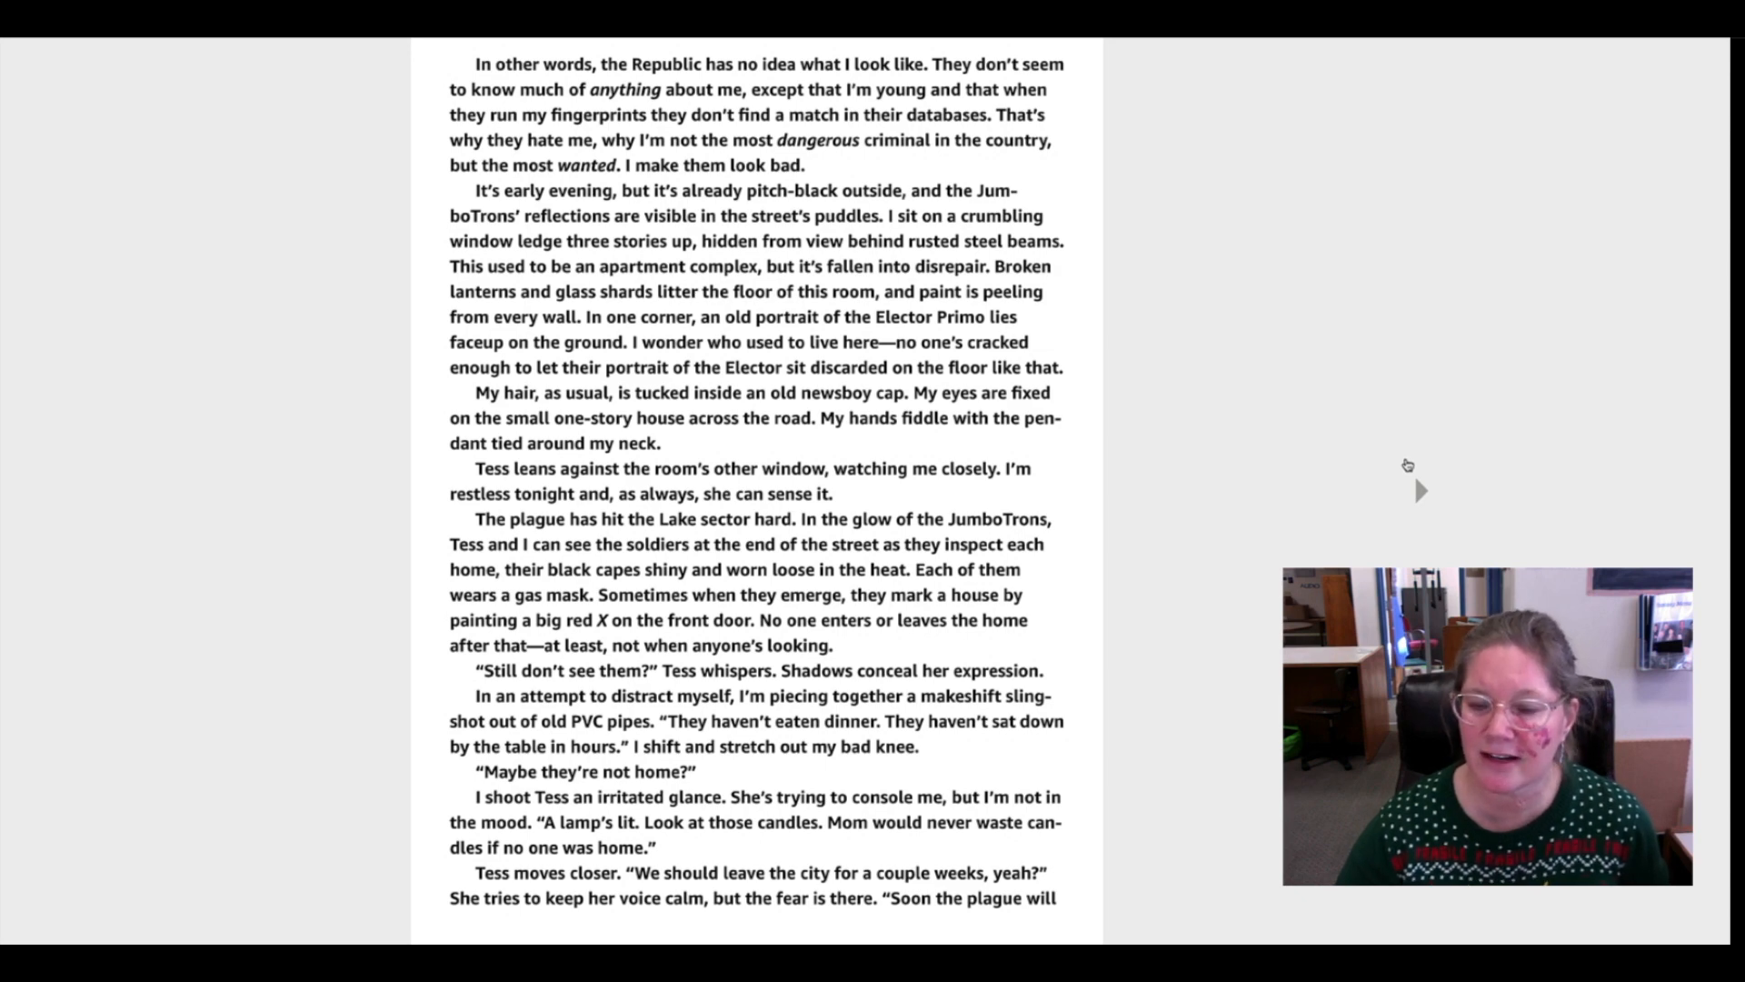
scroll("down", 3)
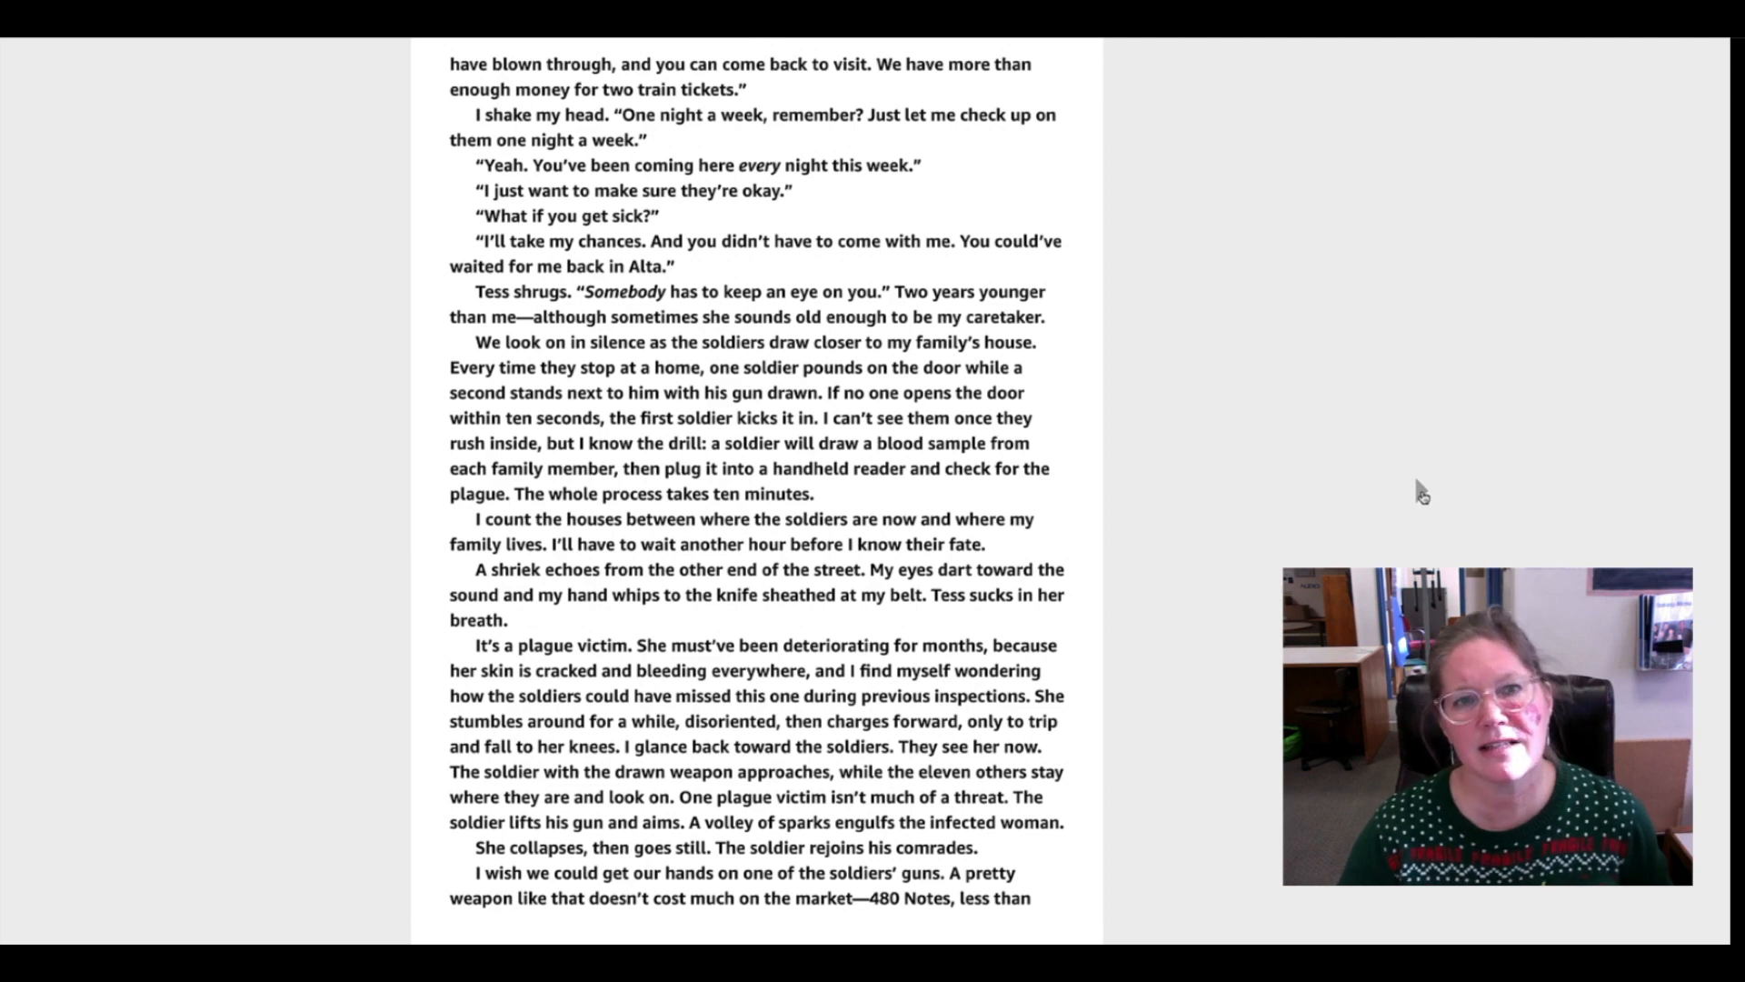
scroll("down", 3)
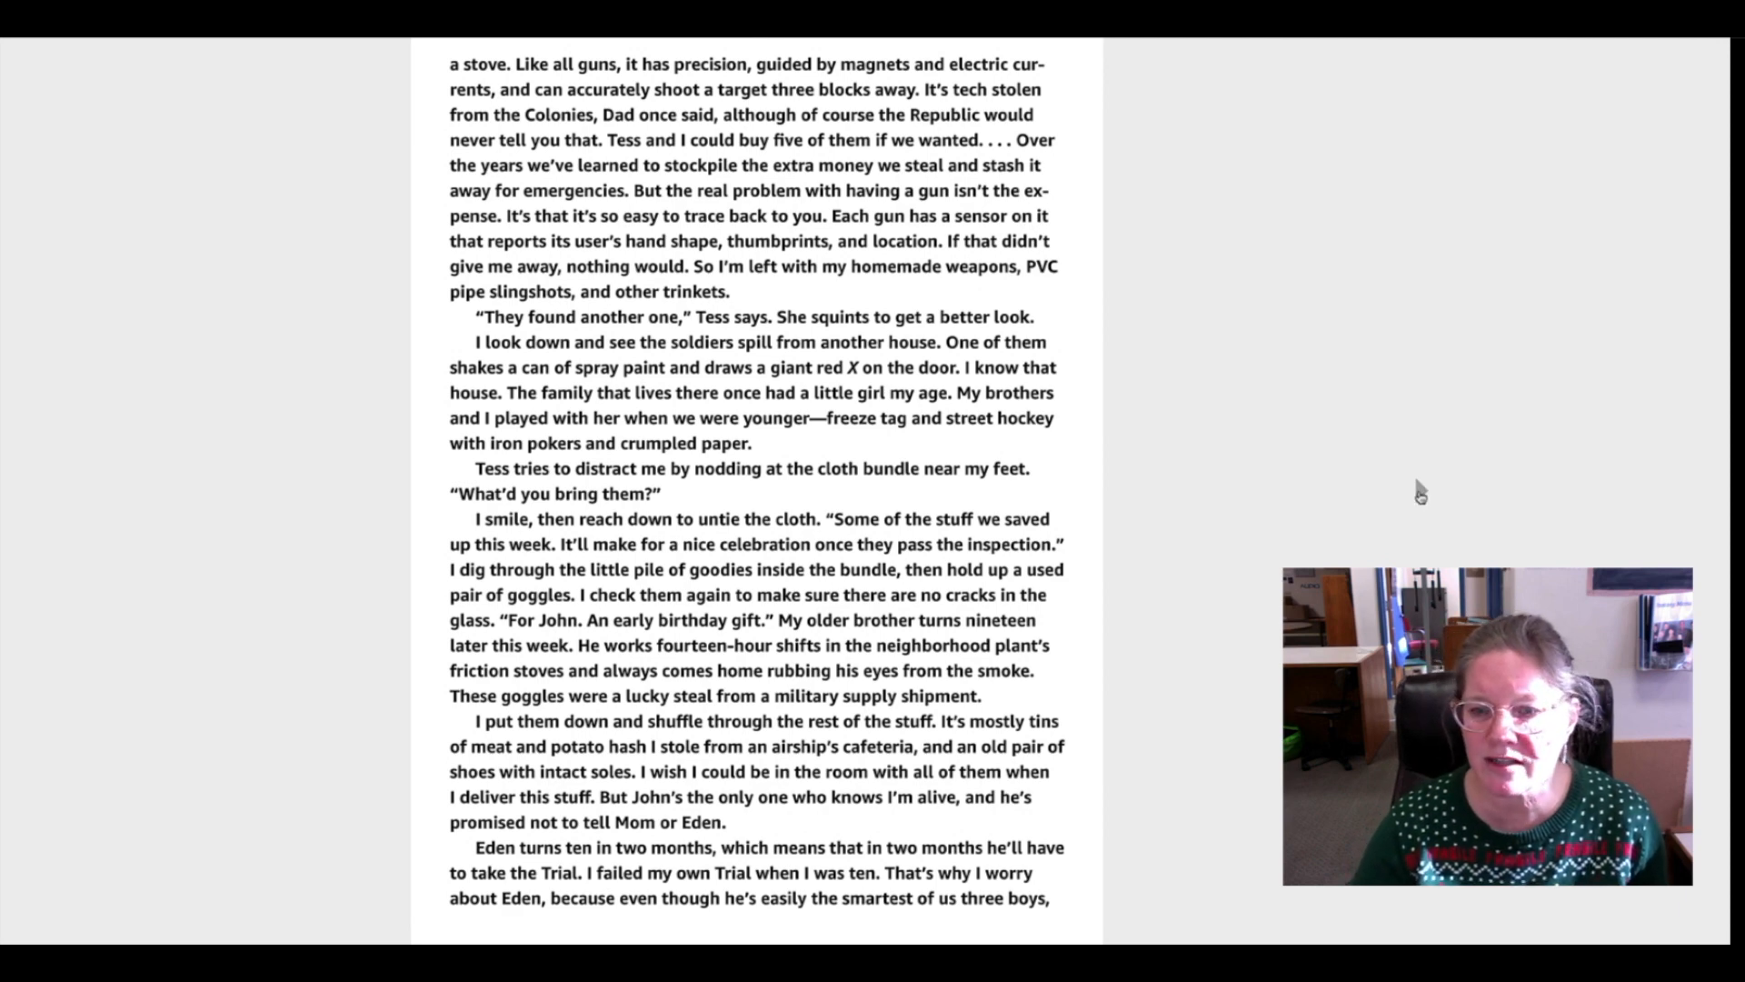
scroll("down", 3)
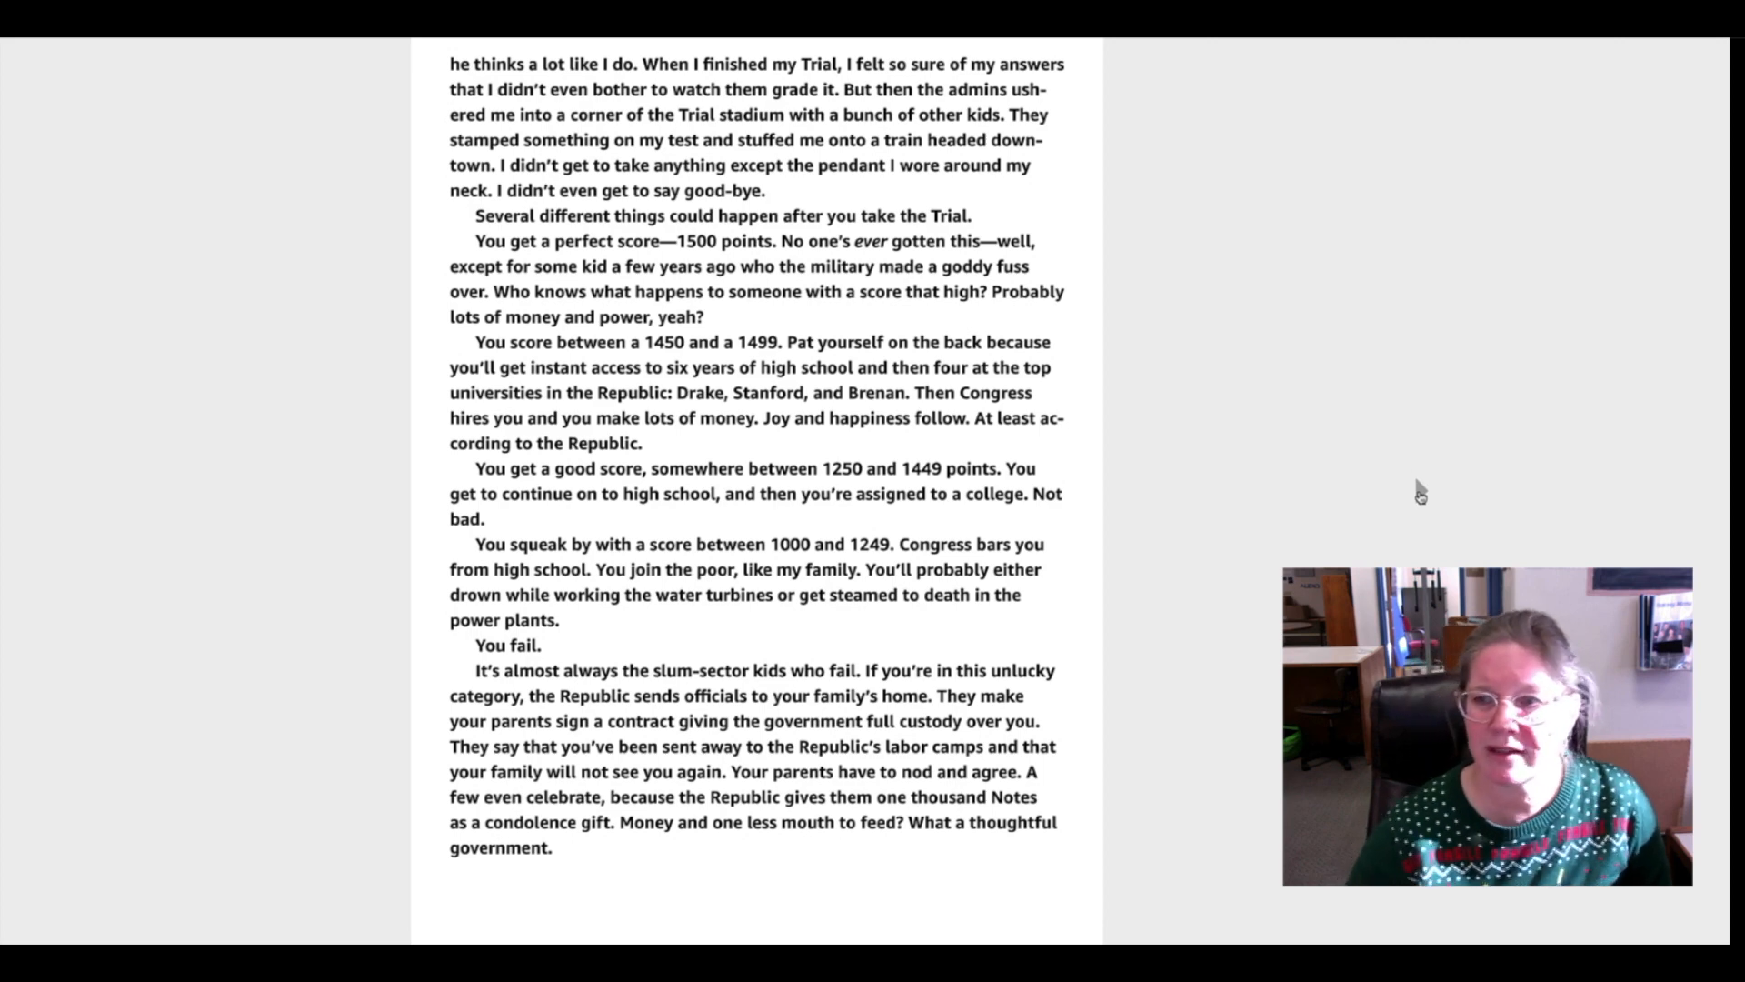
scroll("down", 3)
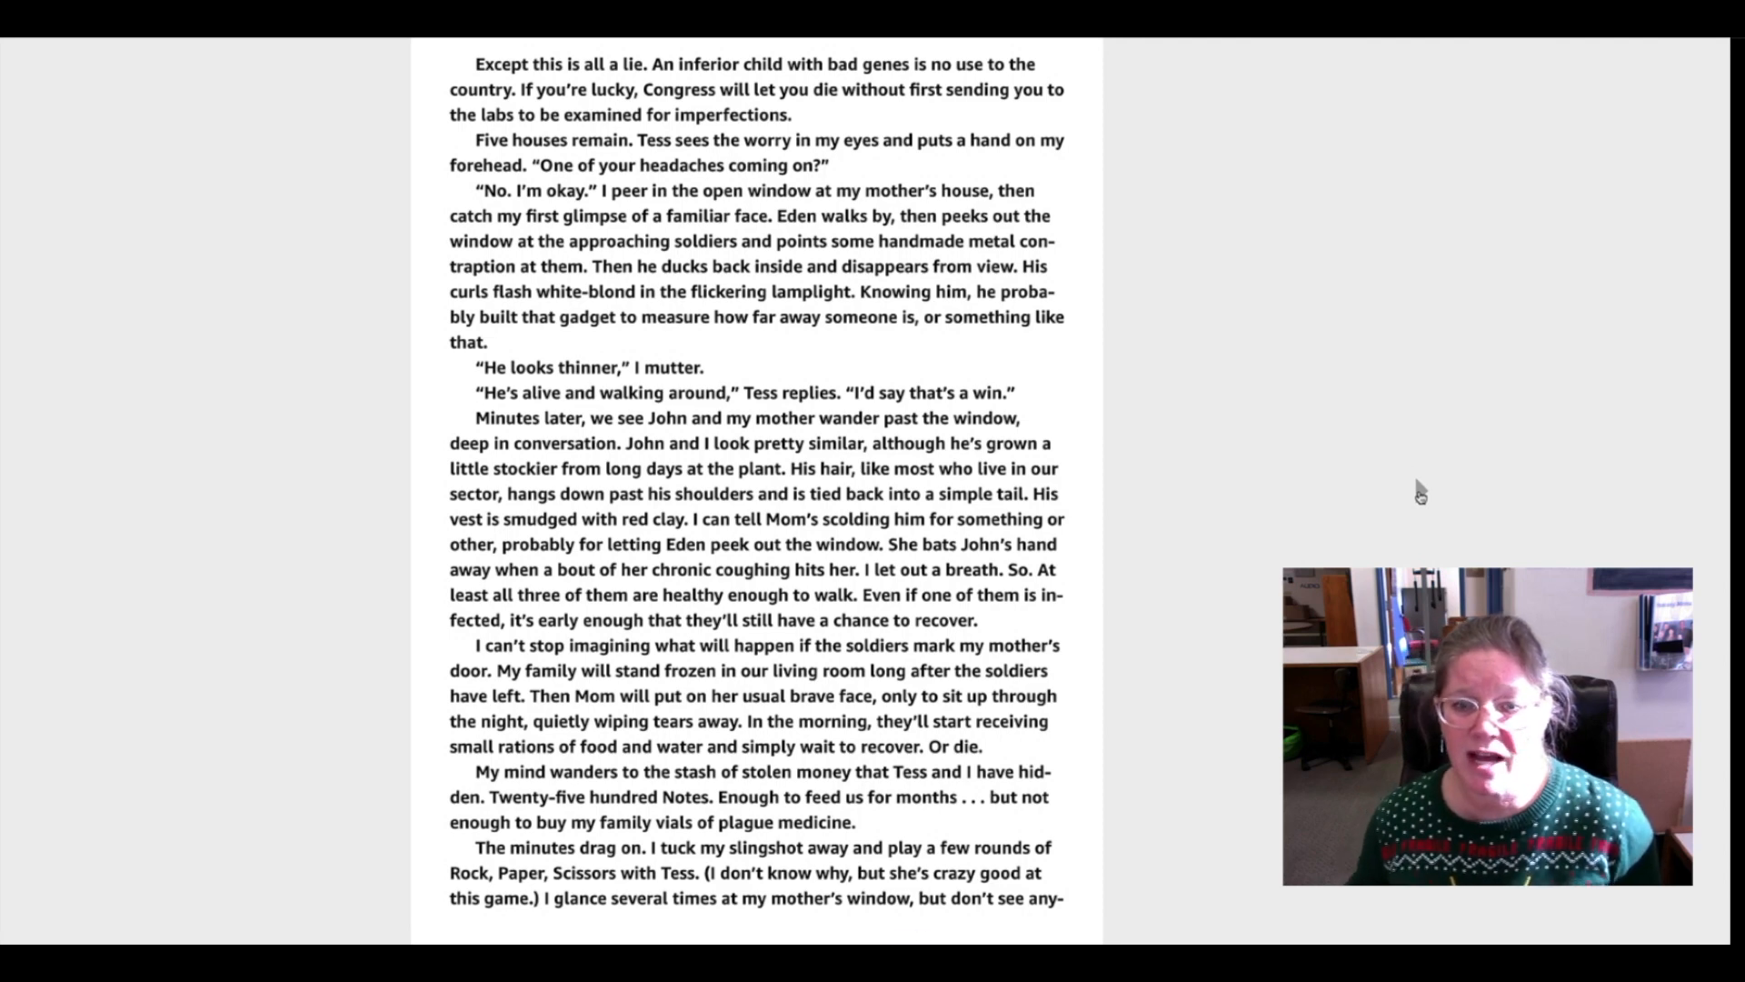
scroll("down", 3)
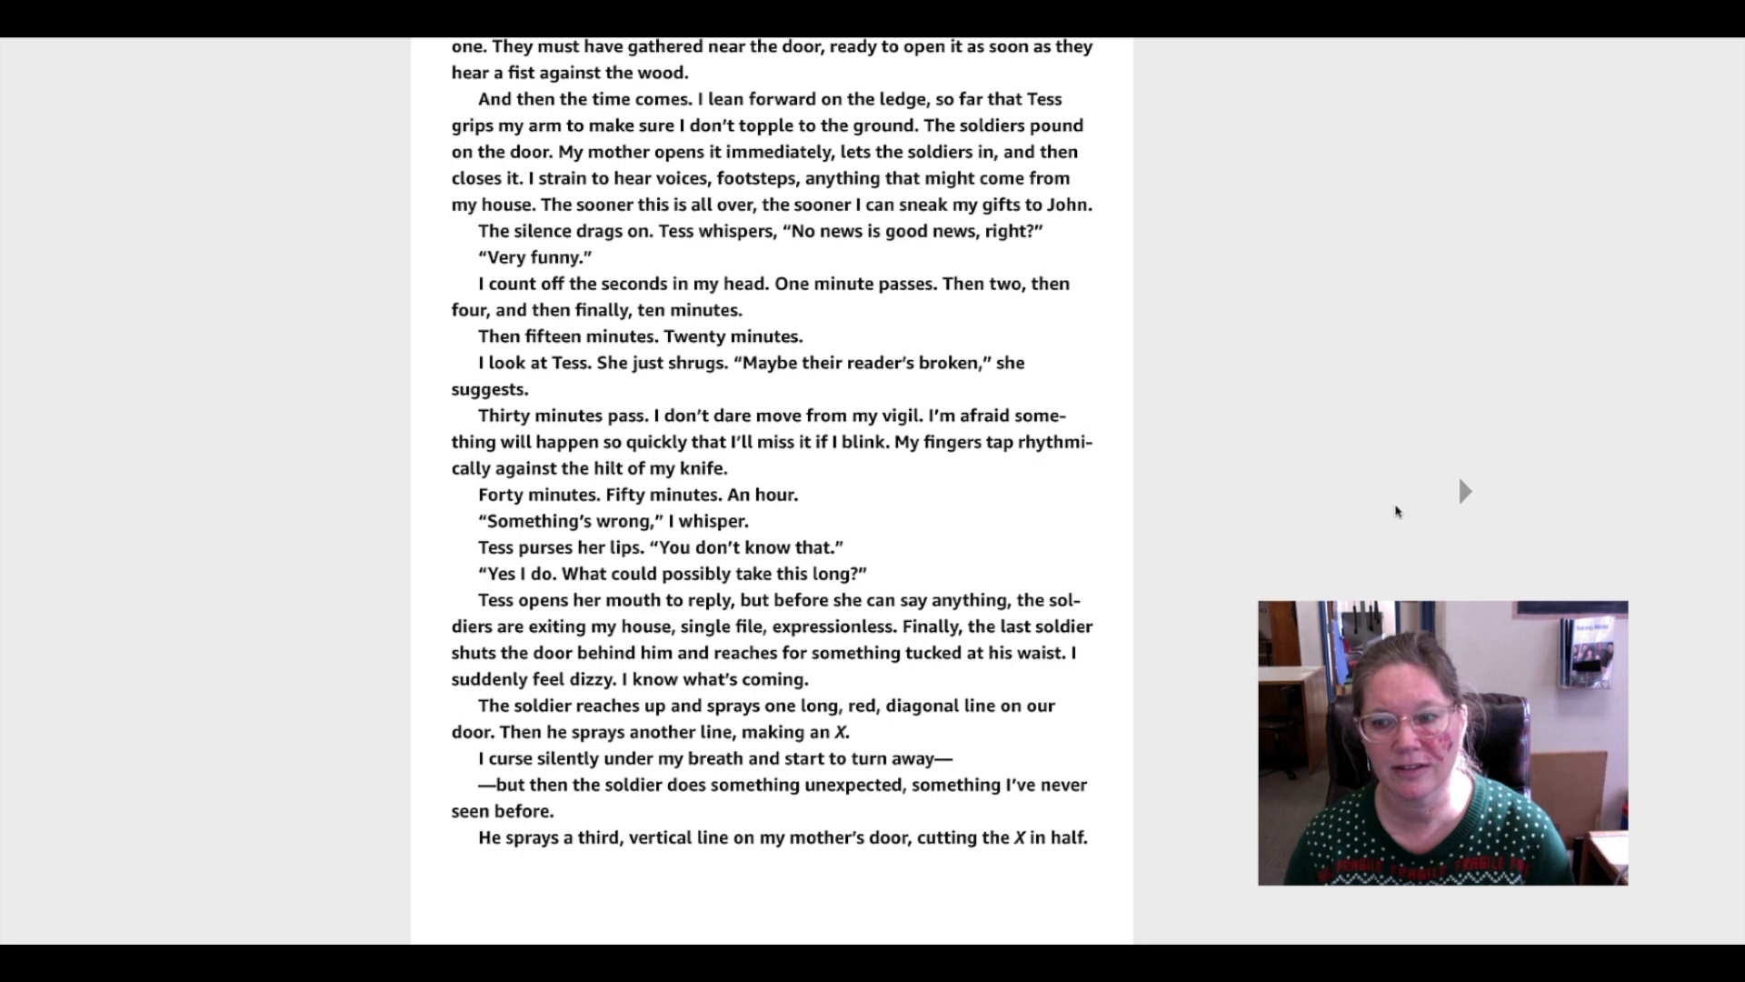
mouse_move(1467, 495)
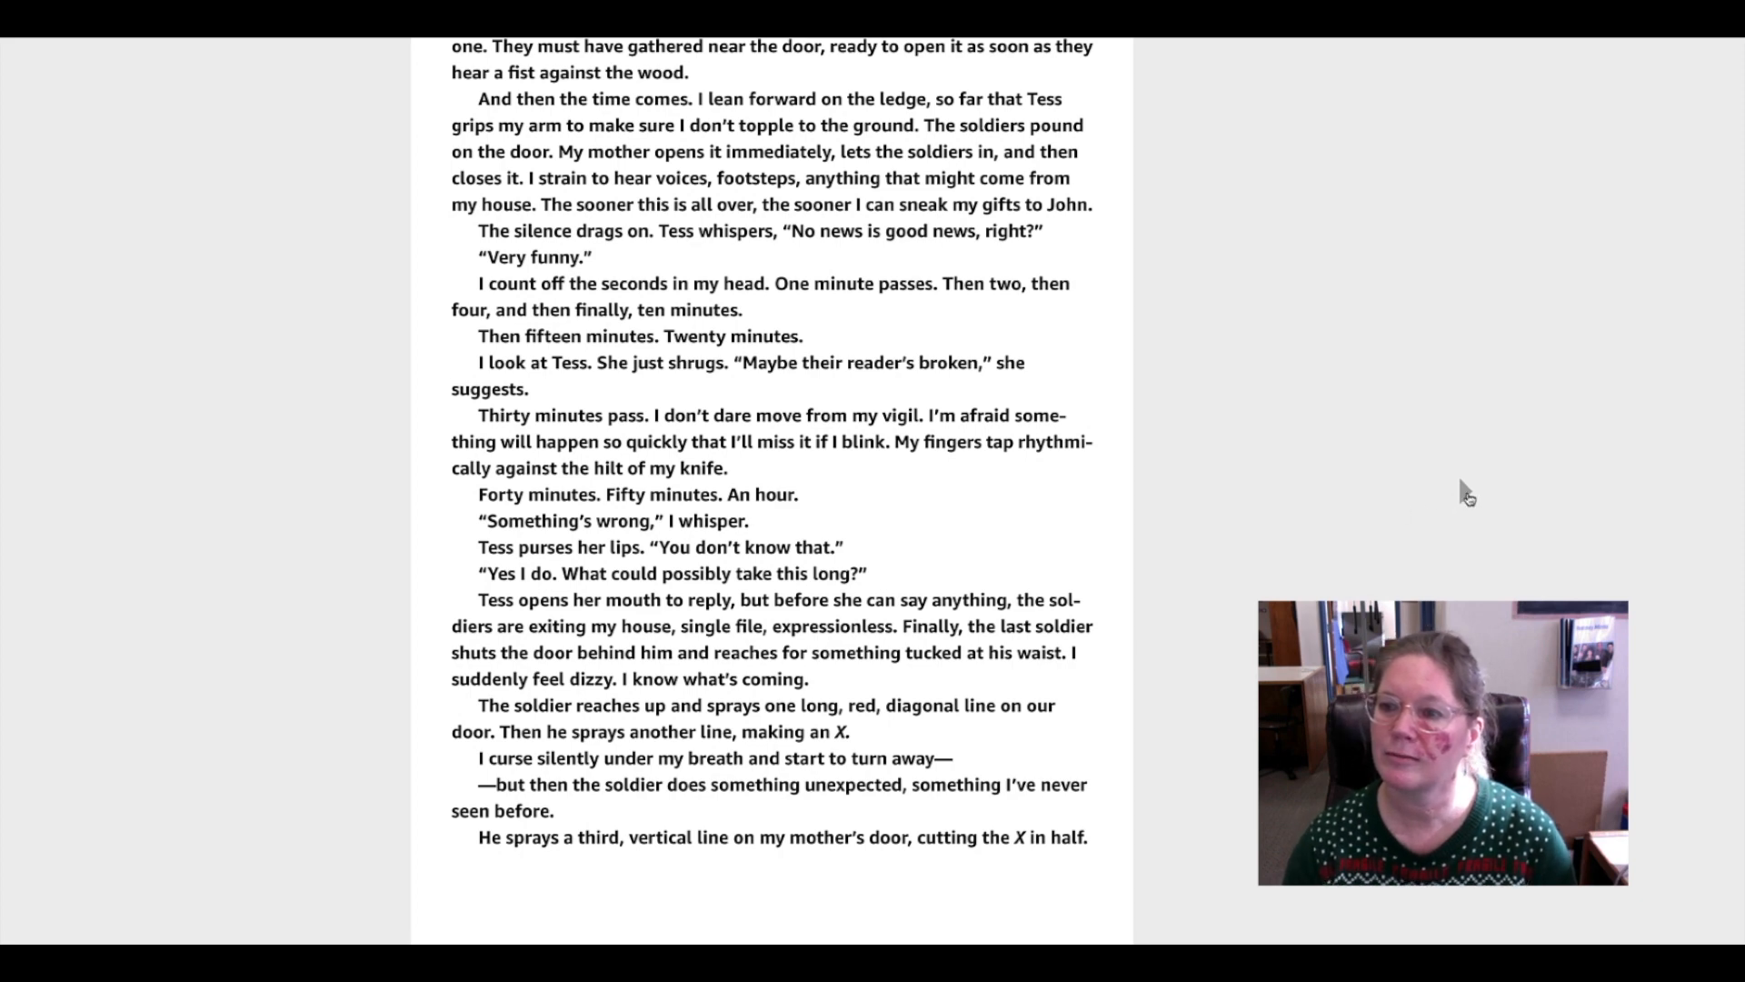
scroll("down", 3)
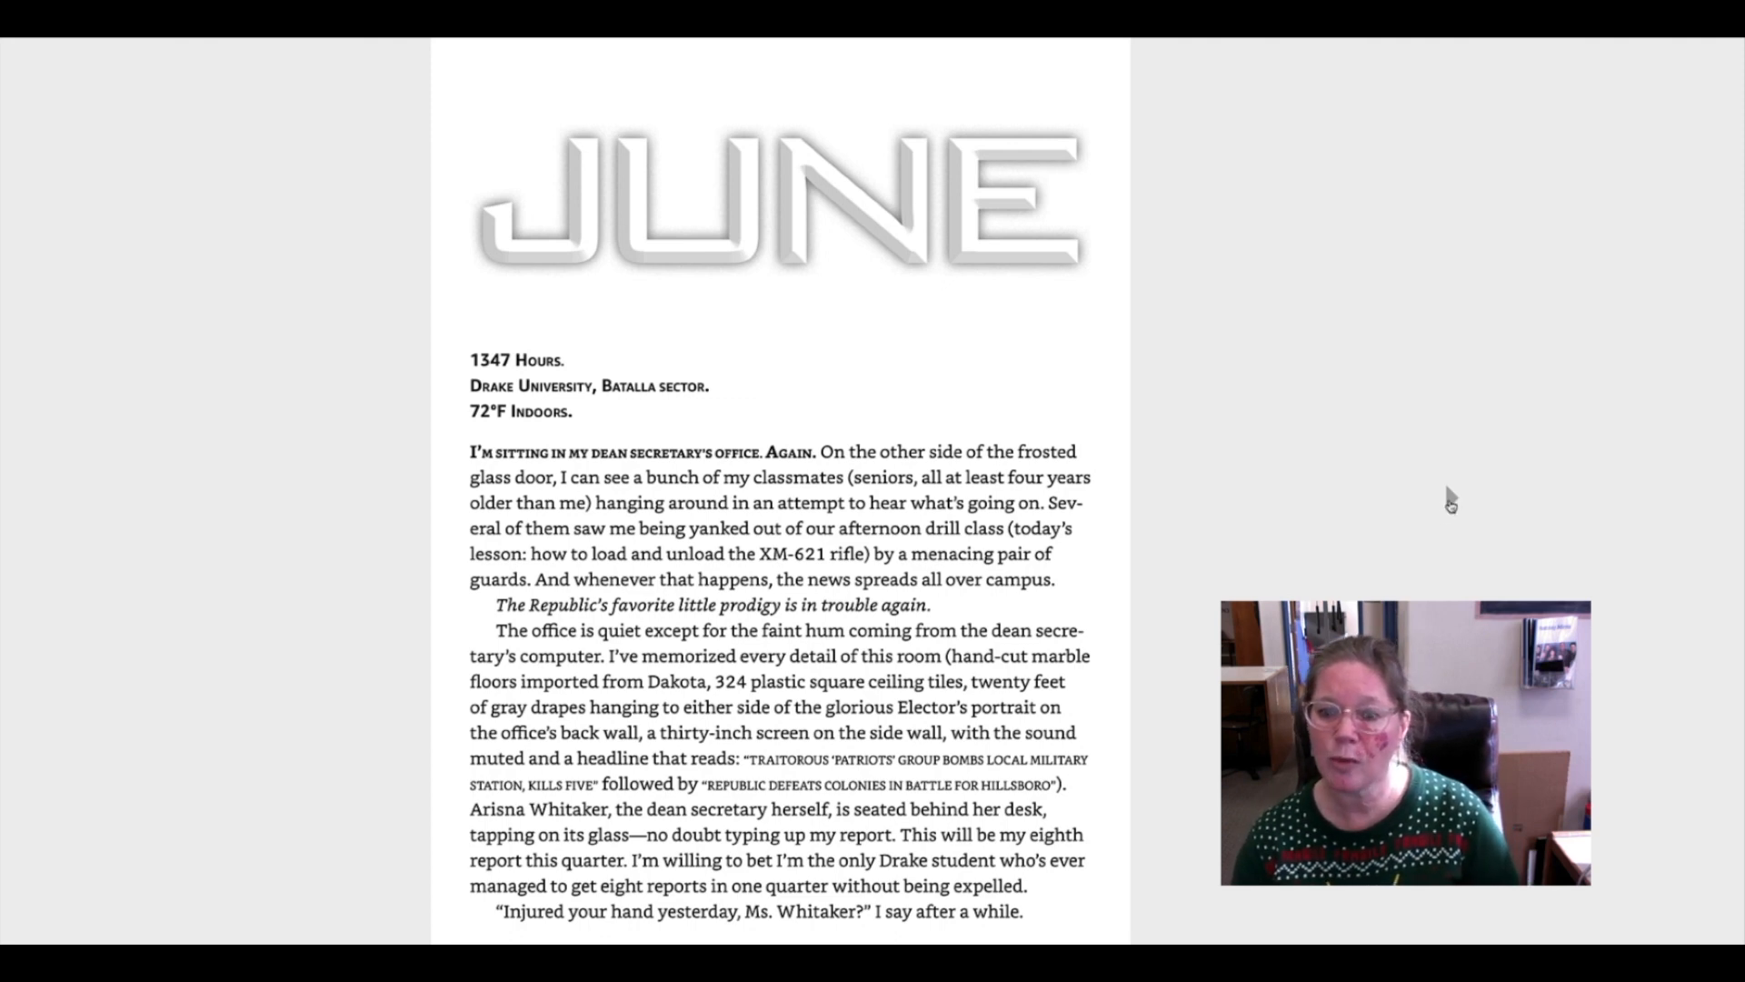
scroll("down", 3)
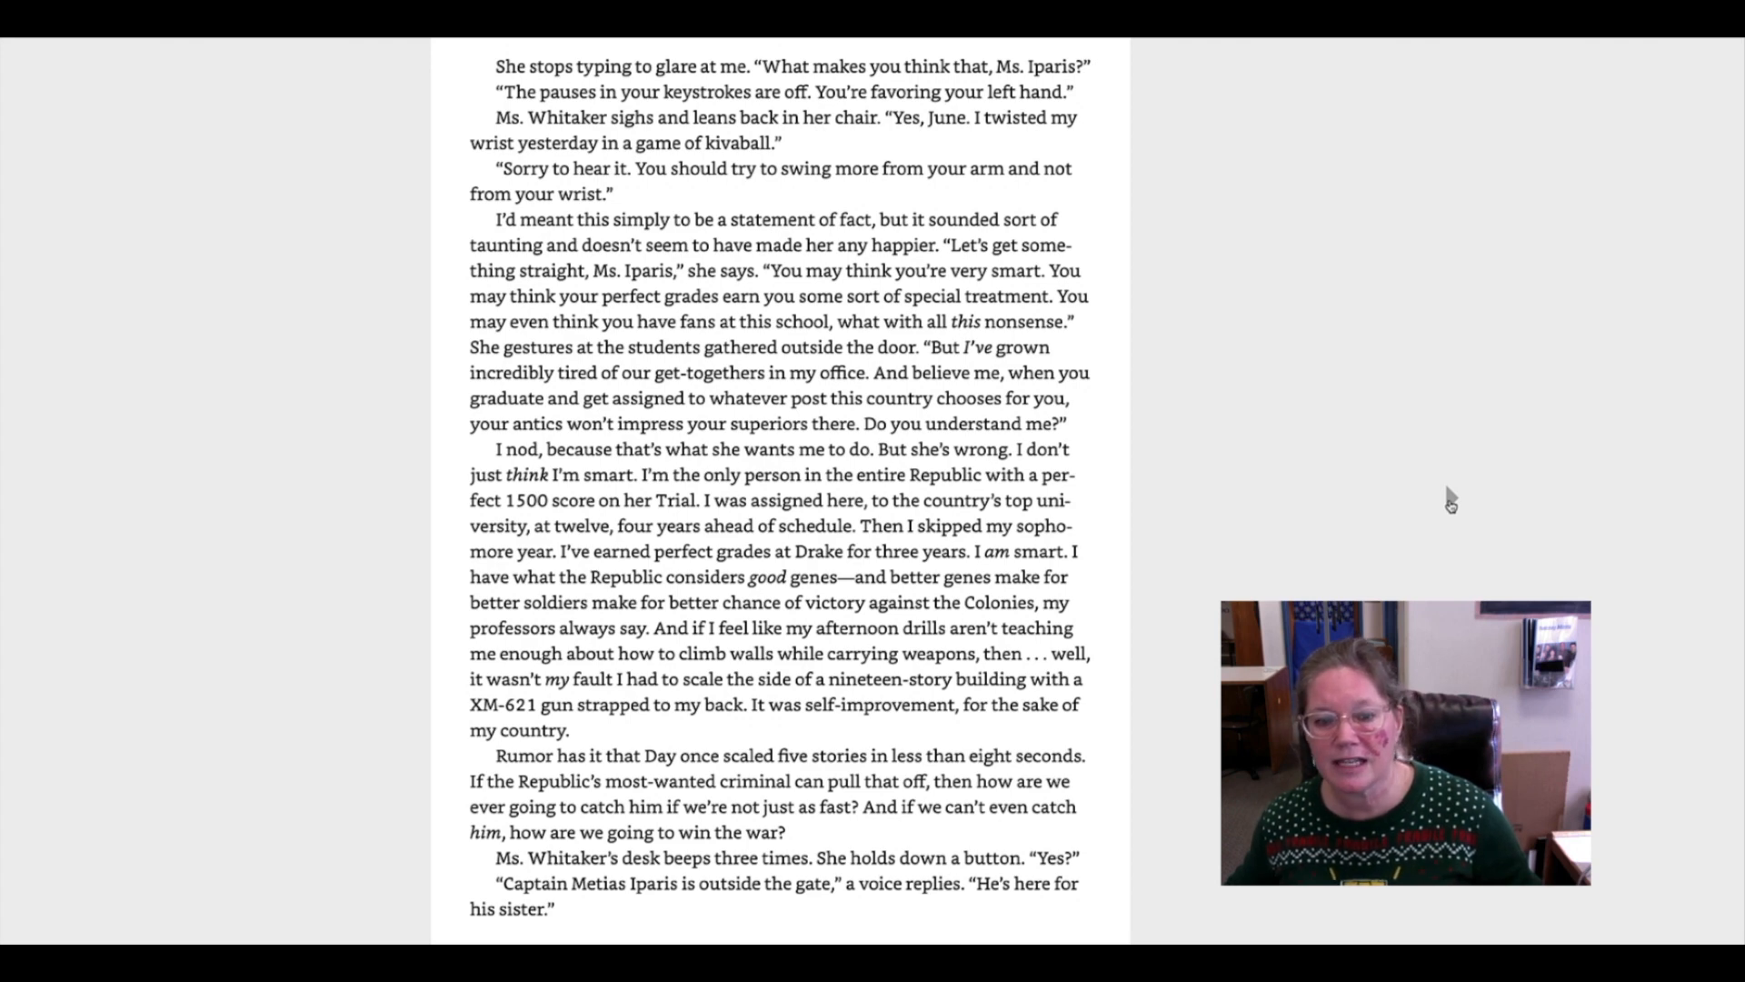
scroll("down", 3)
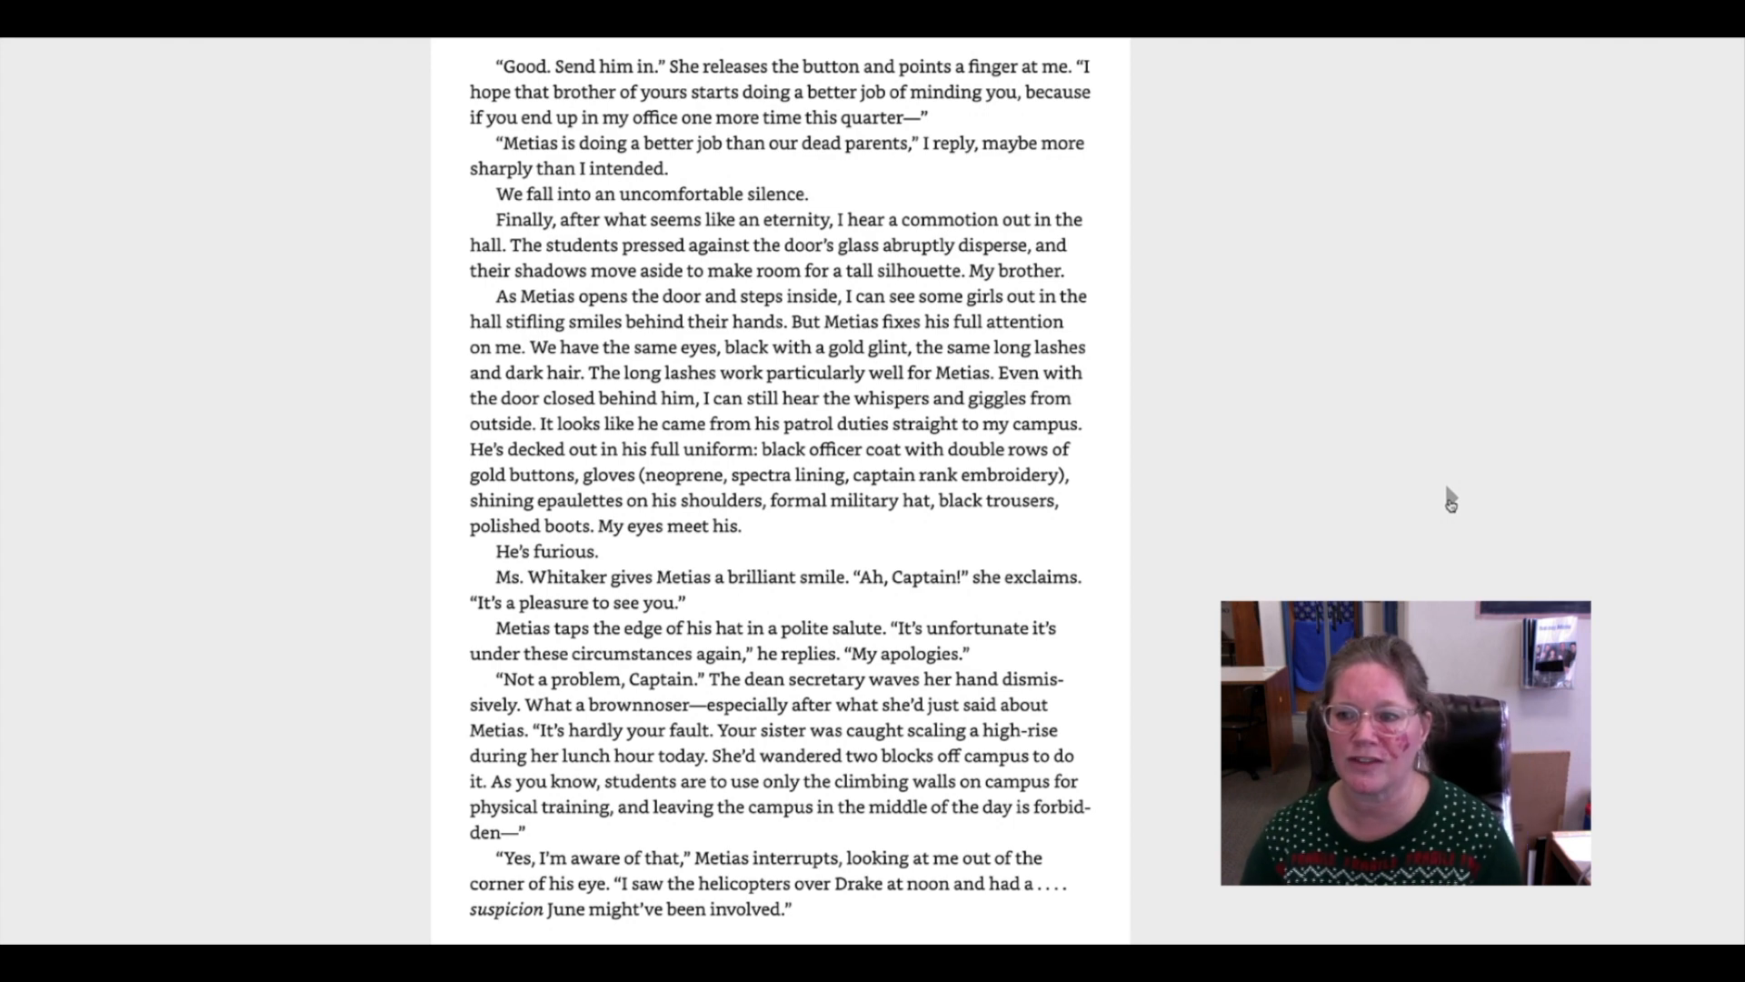
scroll("down", 3)
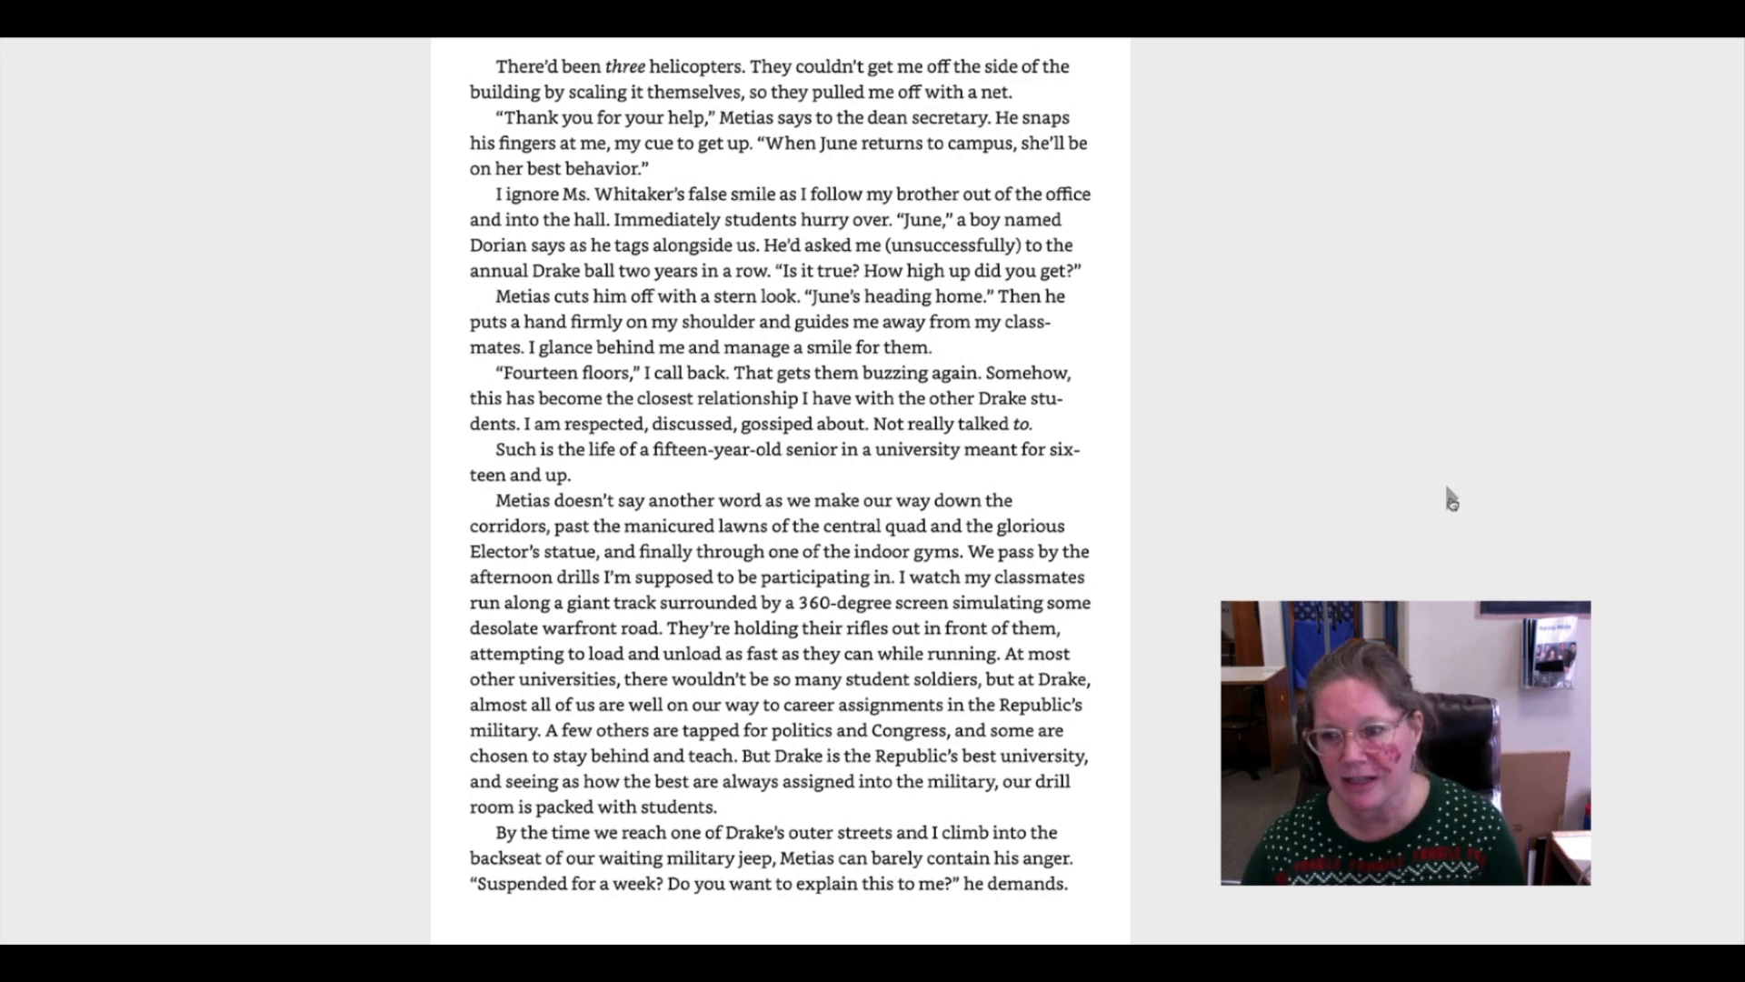
scroll("down", 3)
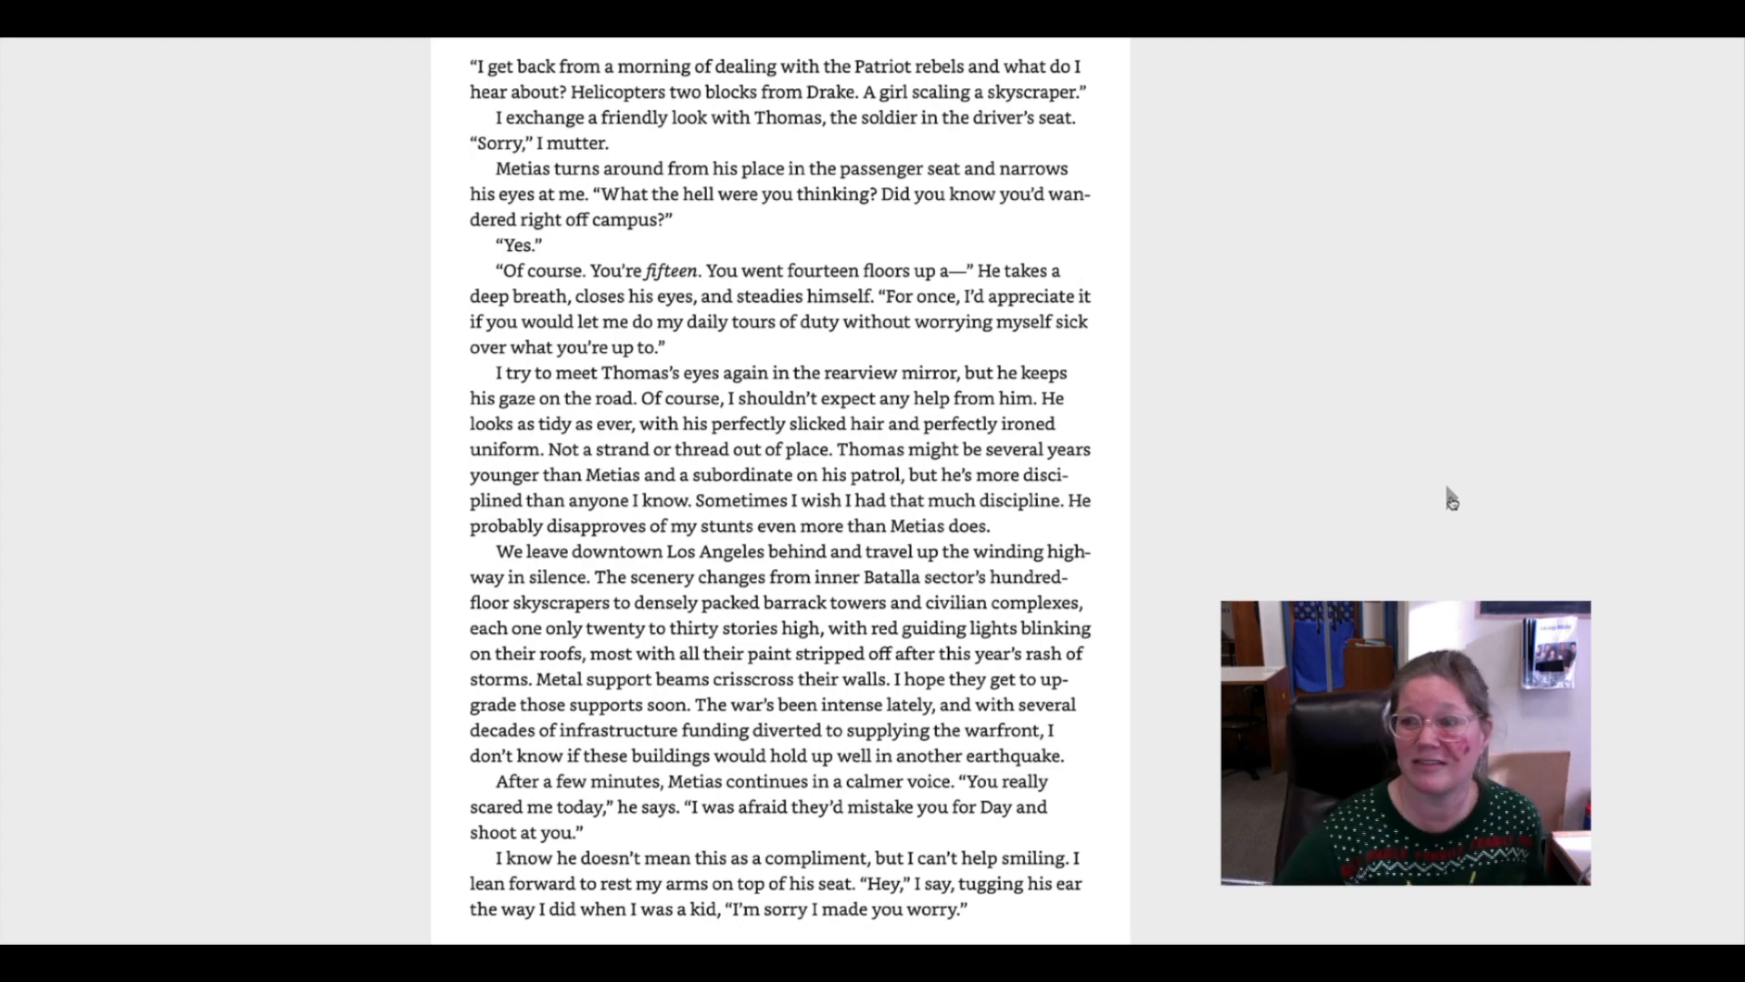
scroll("down", 3)
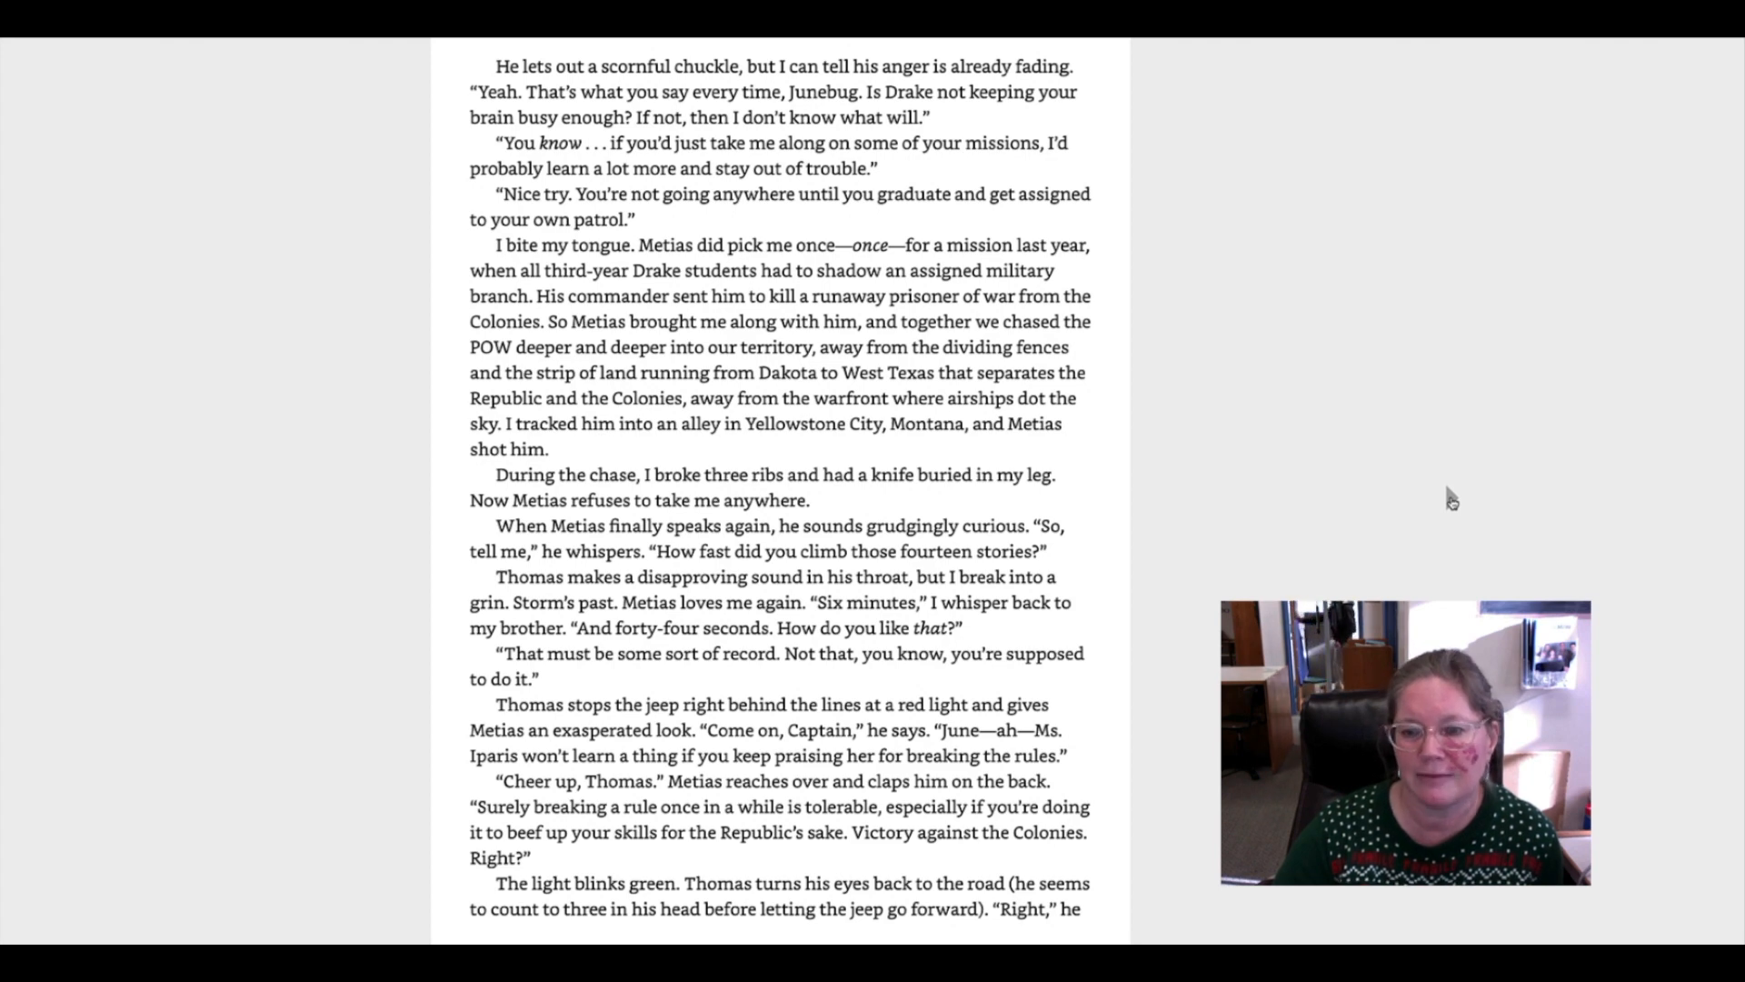
scroll("down", 3)
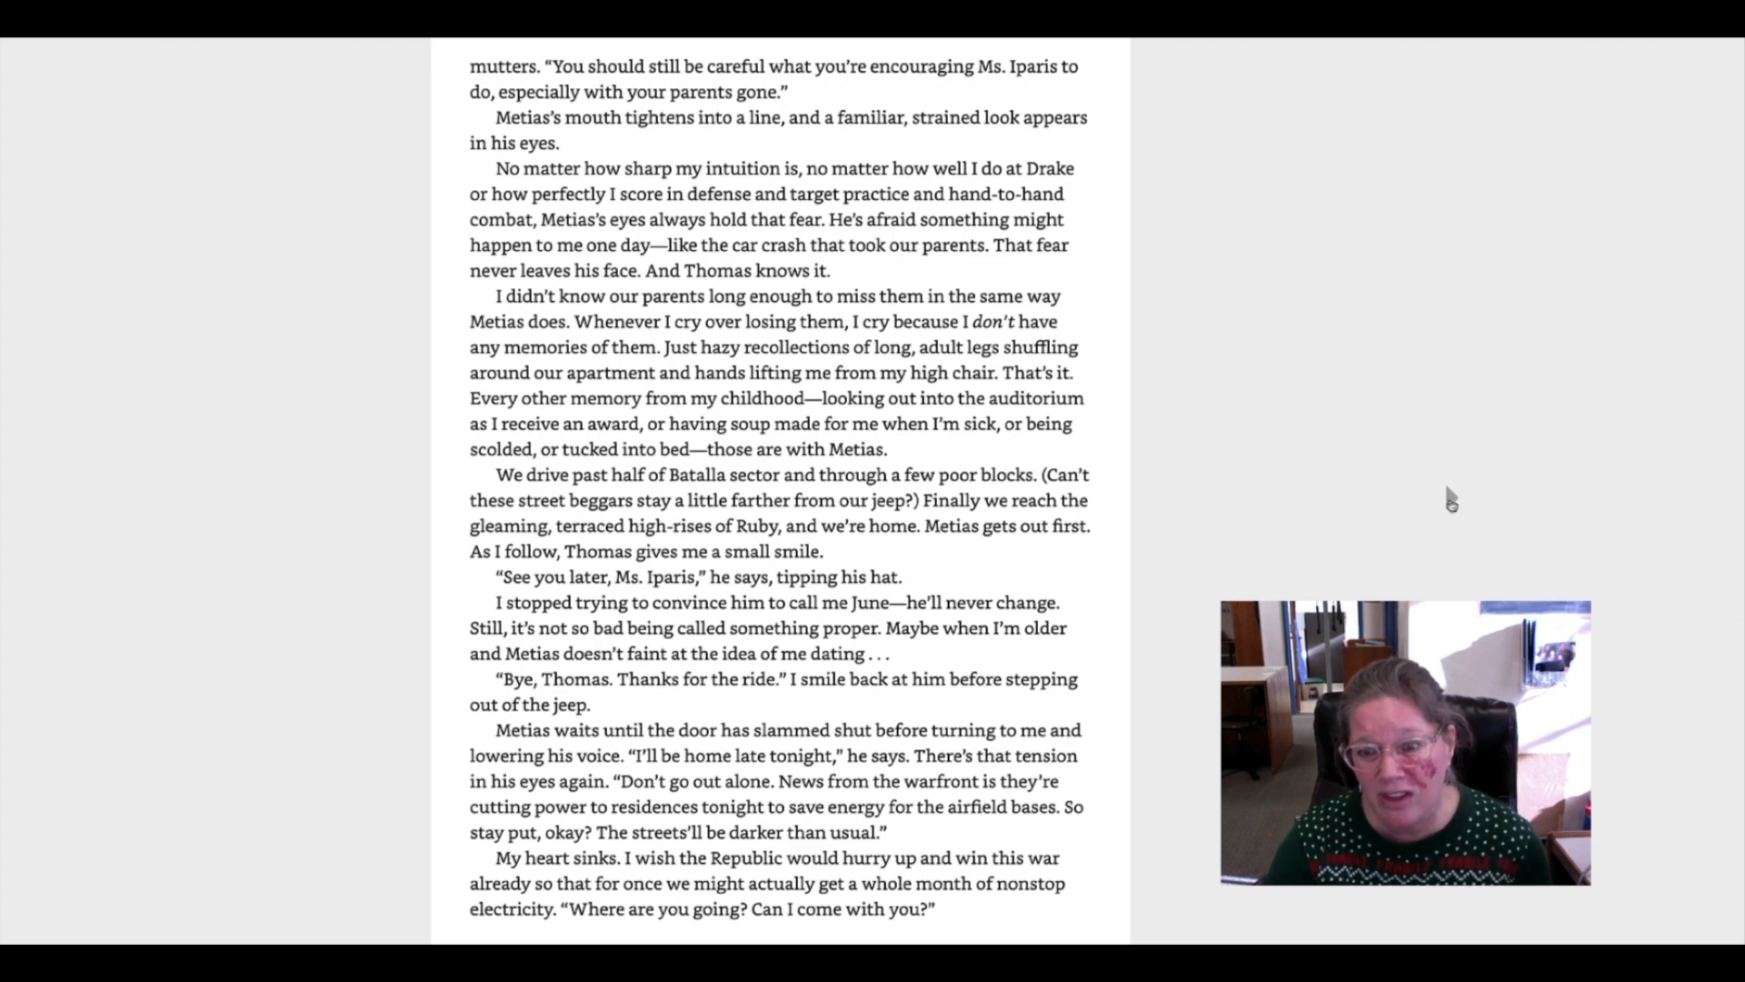
scroll("down", 3)
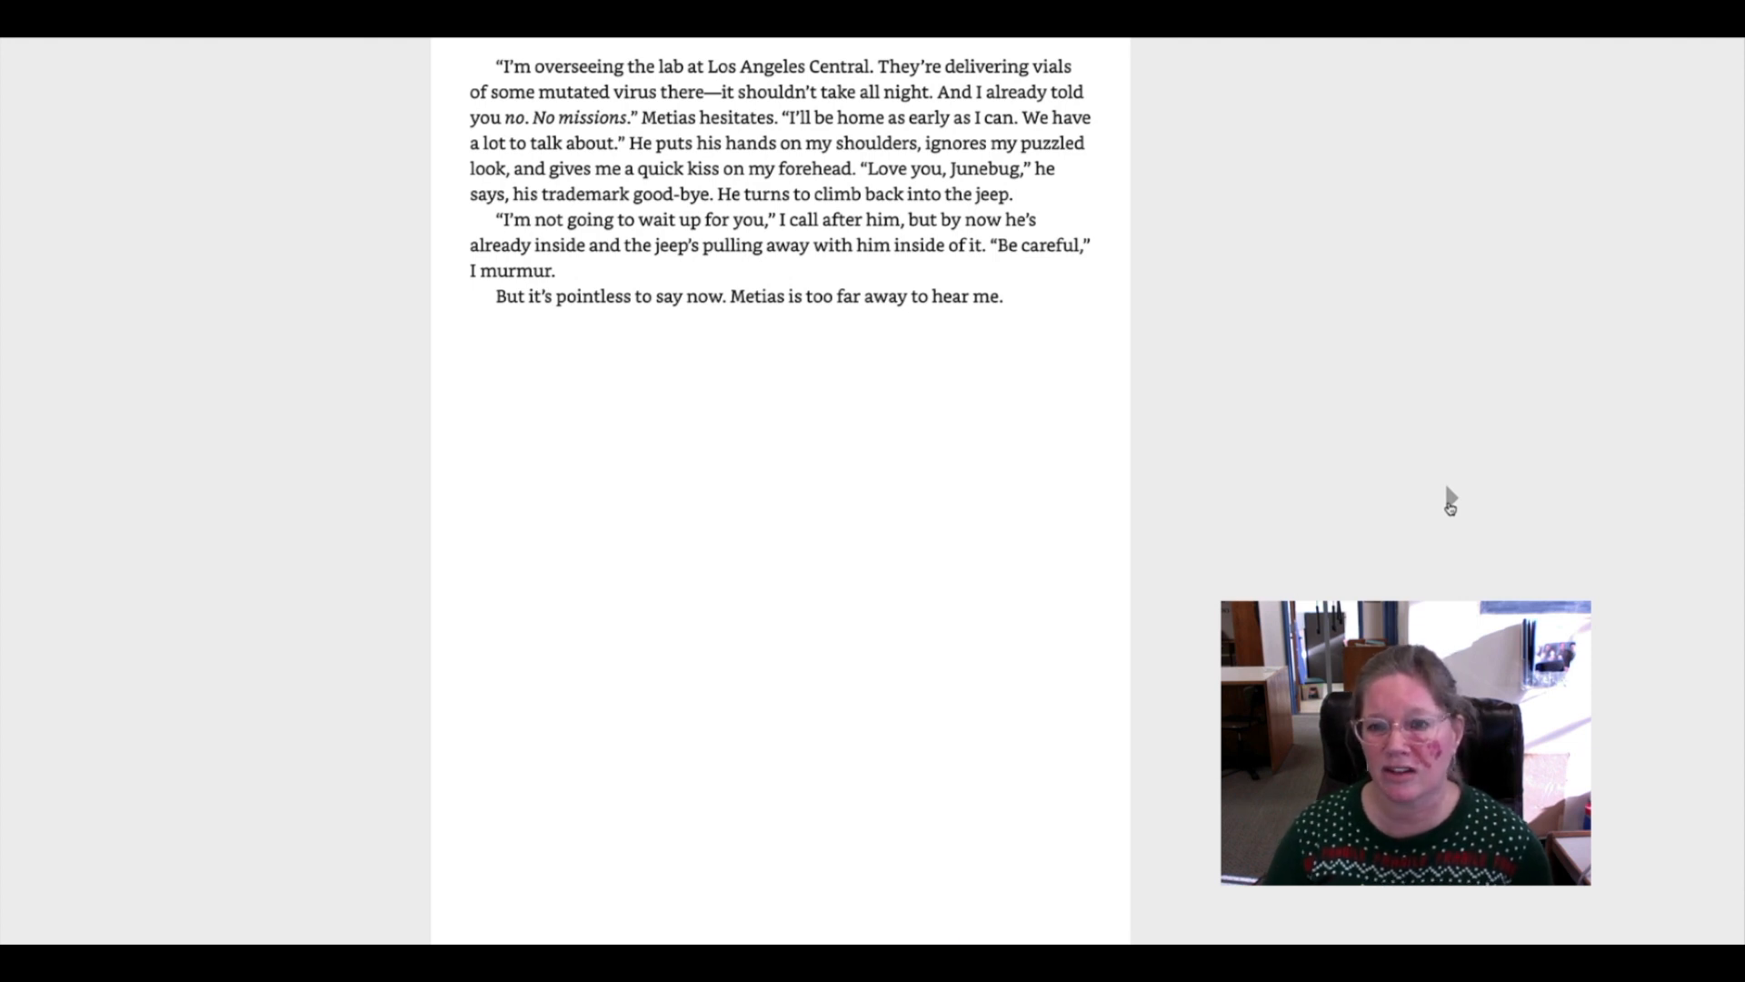
scroll("down", 3)
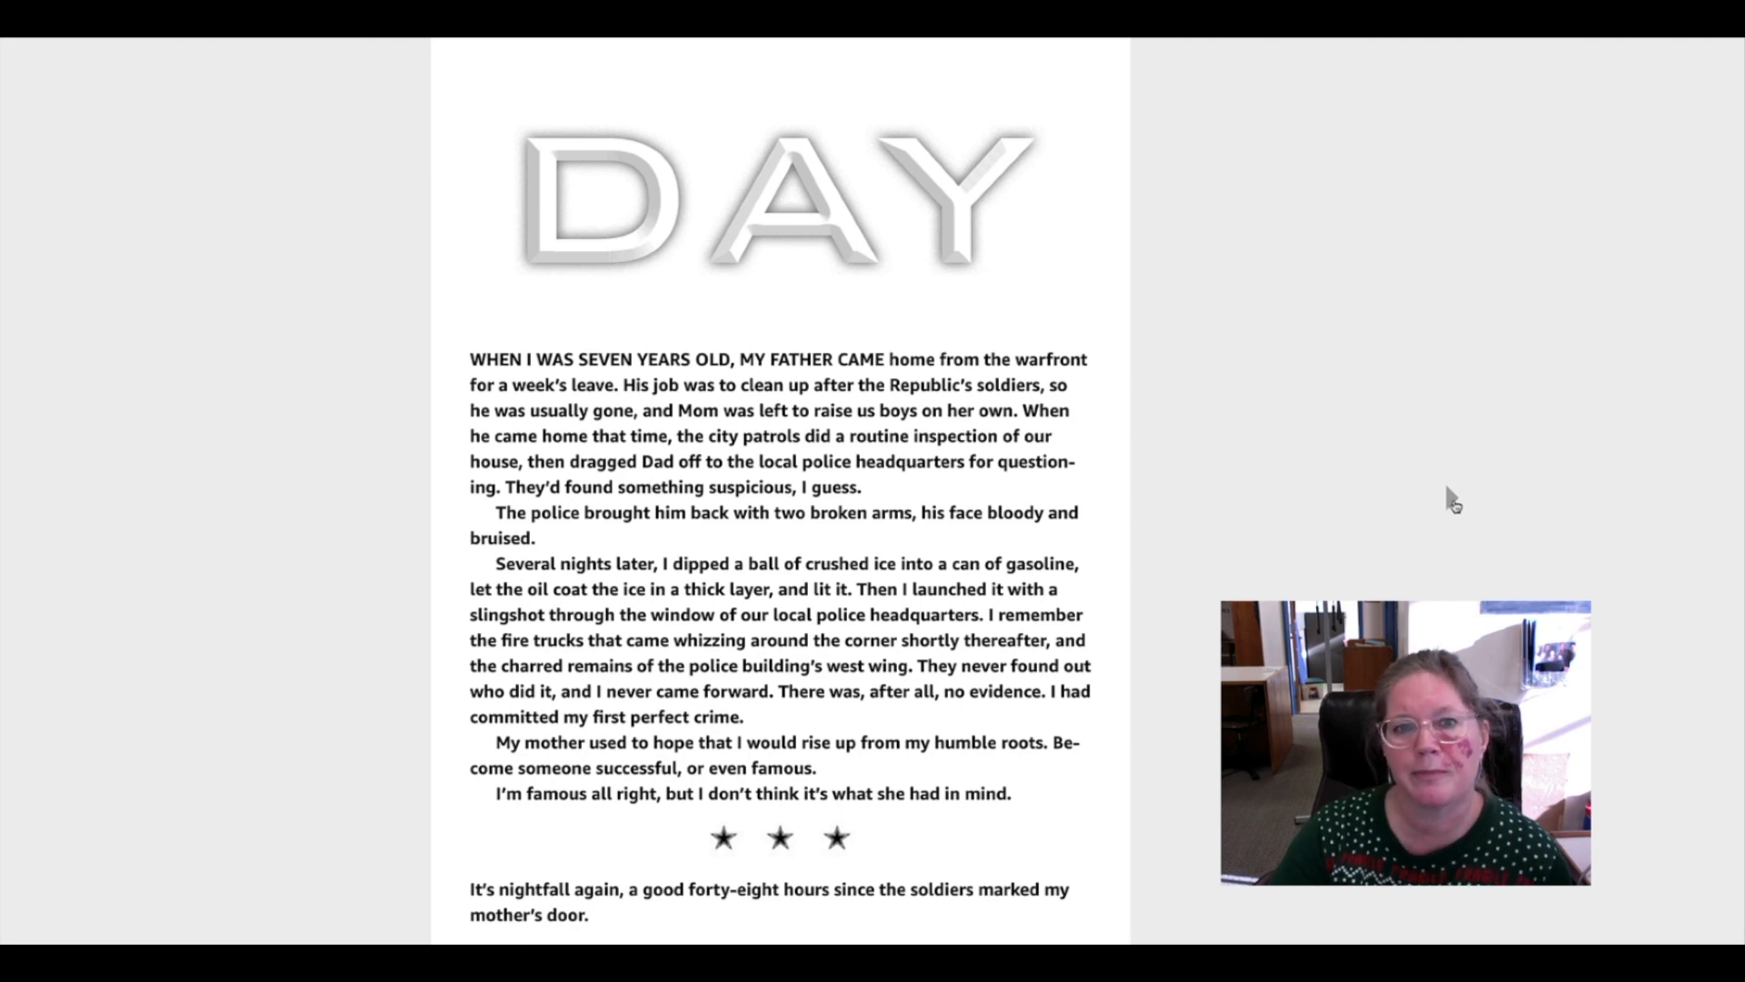
scroll("down", 3)
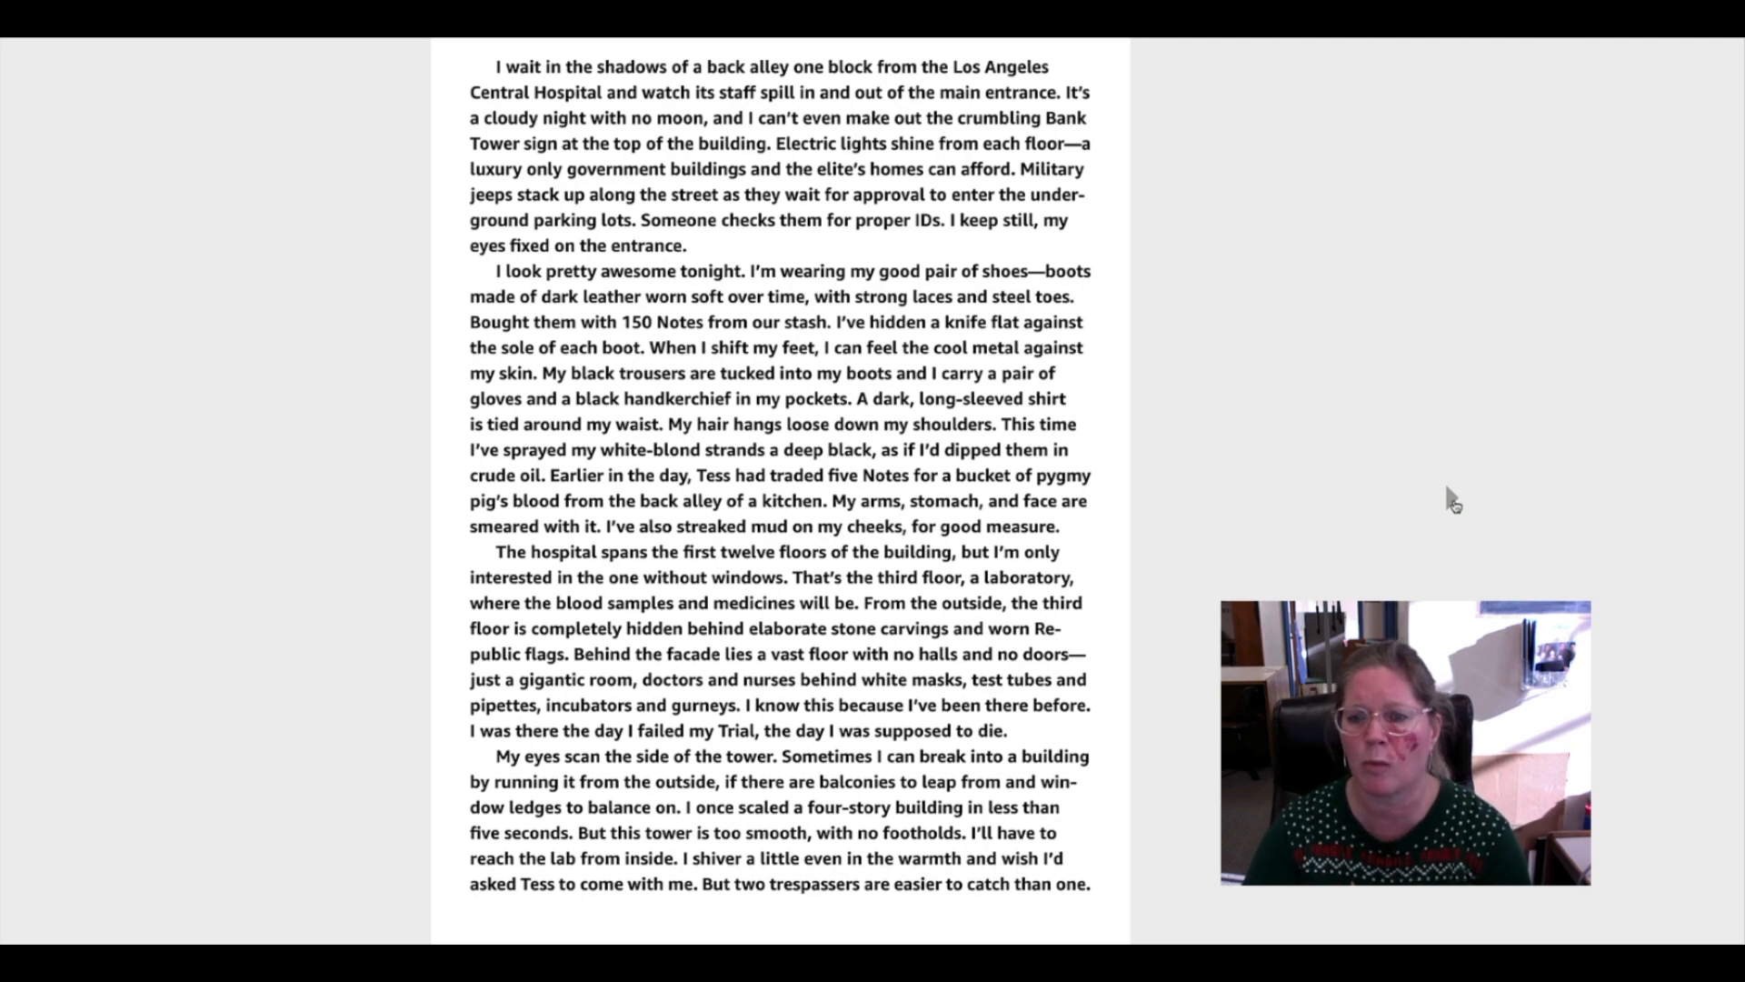
scroll("down", 3)
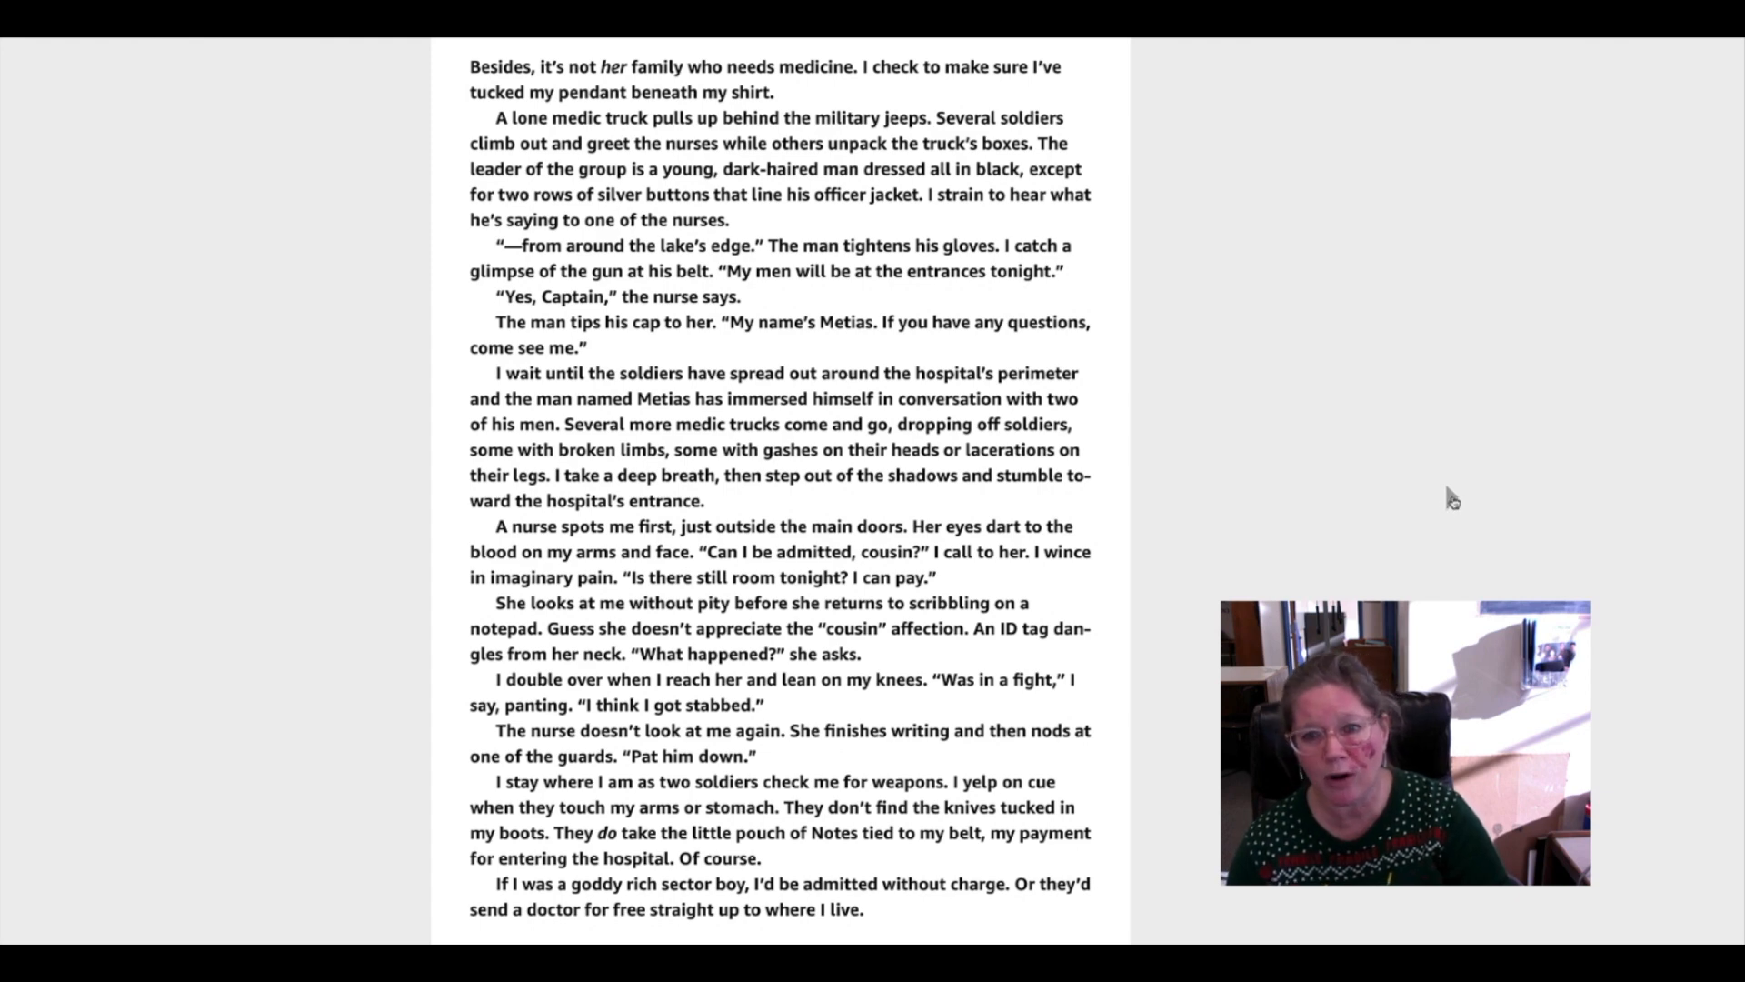
scroll("down", 3)
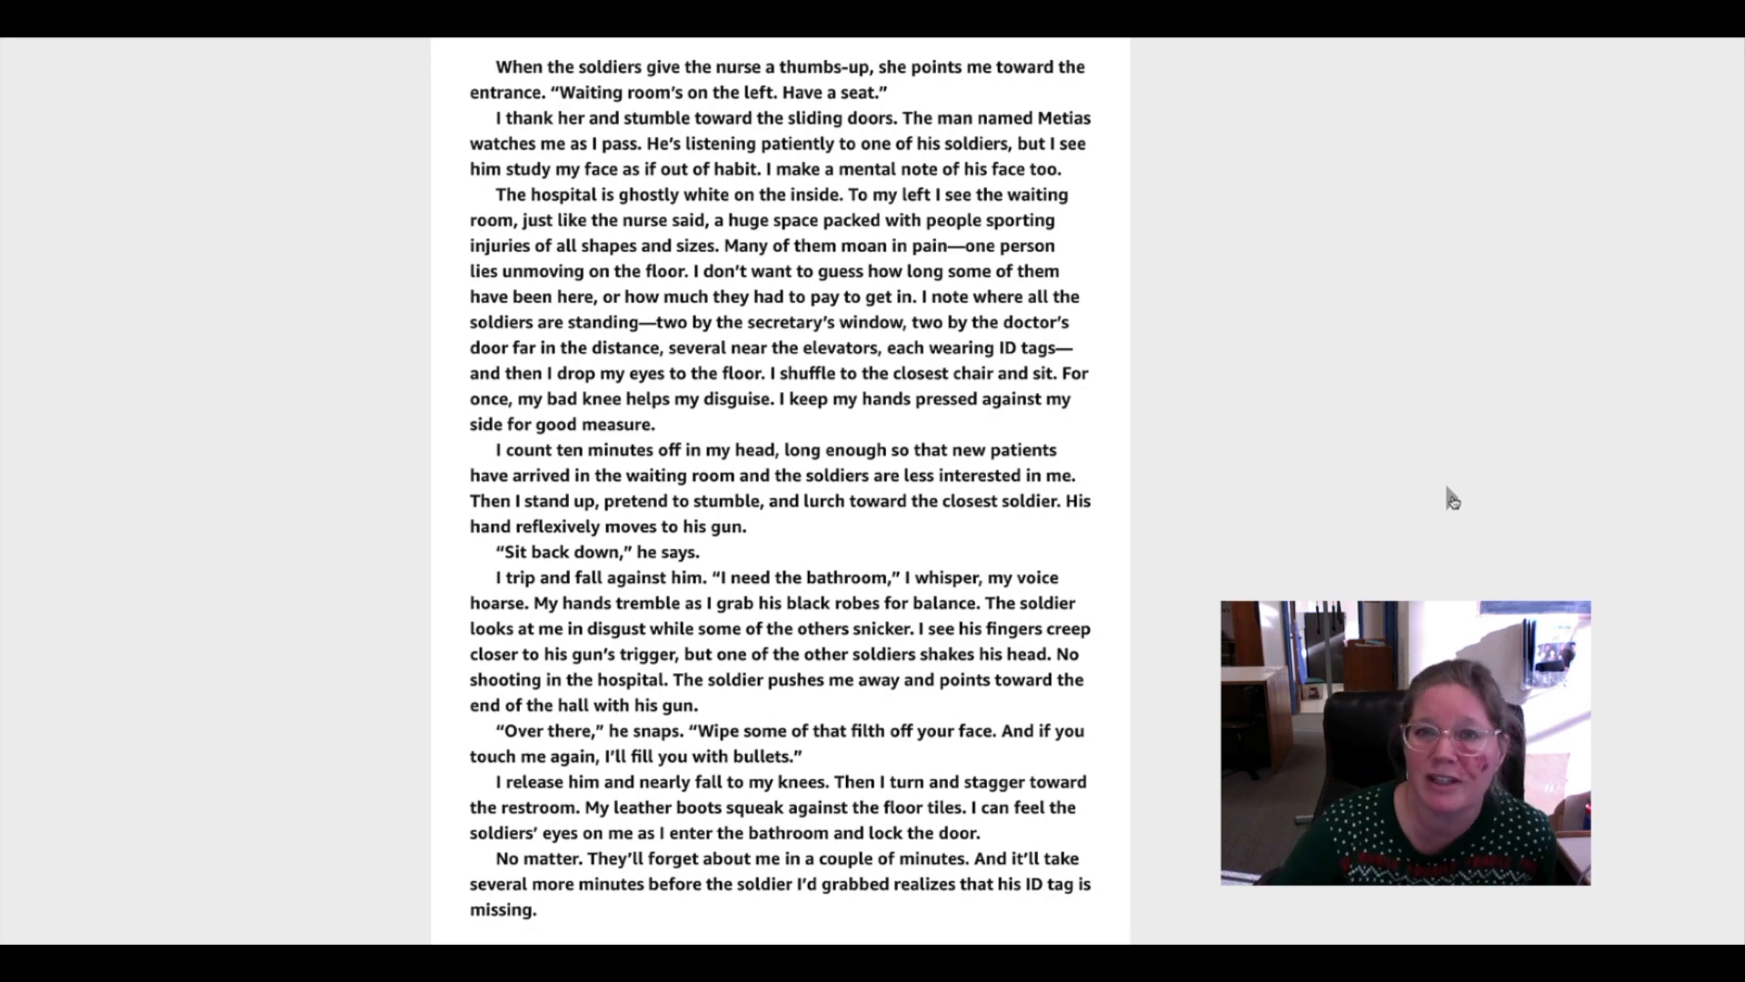
mouse_move(1490, 524)
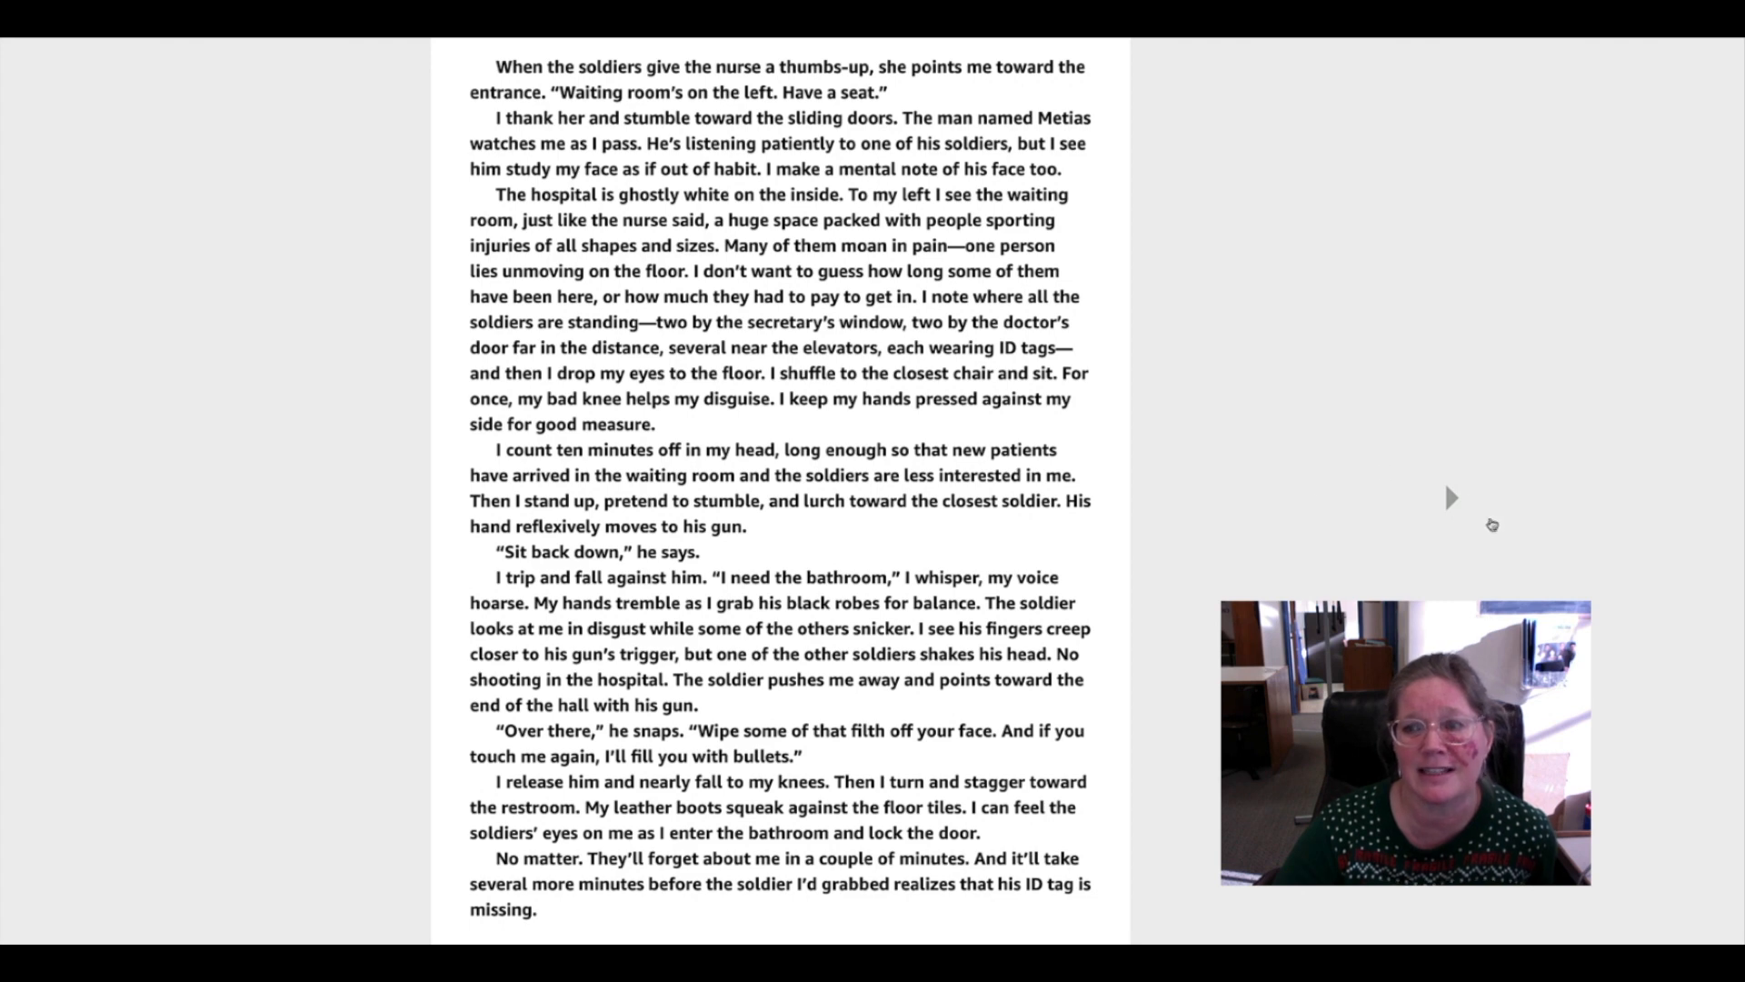
scroll("down", 3)
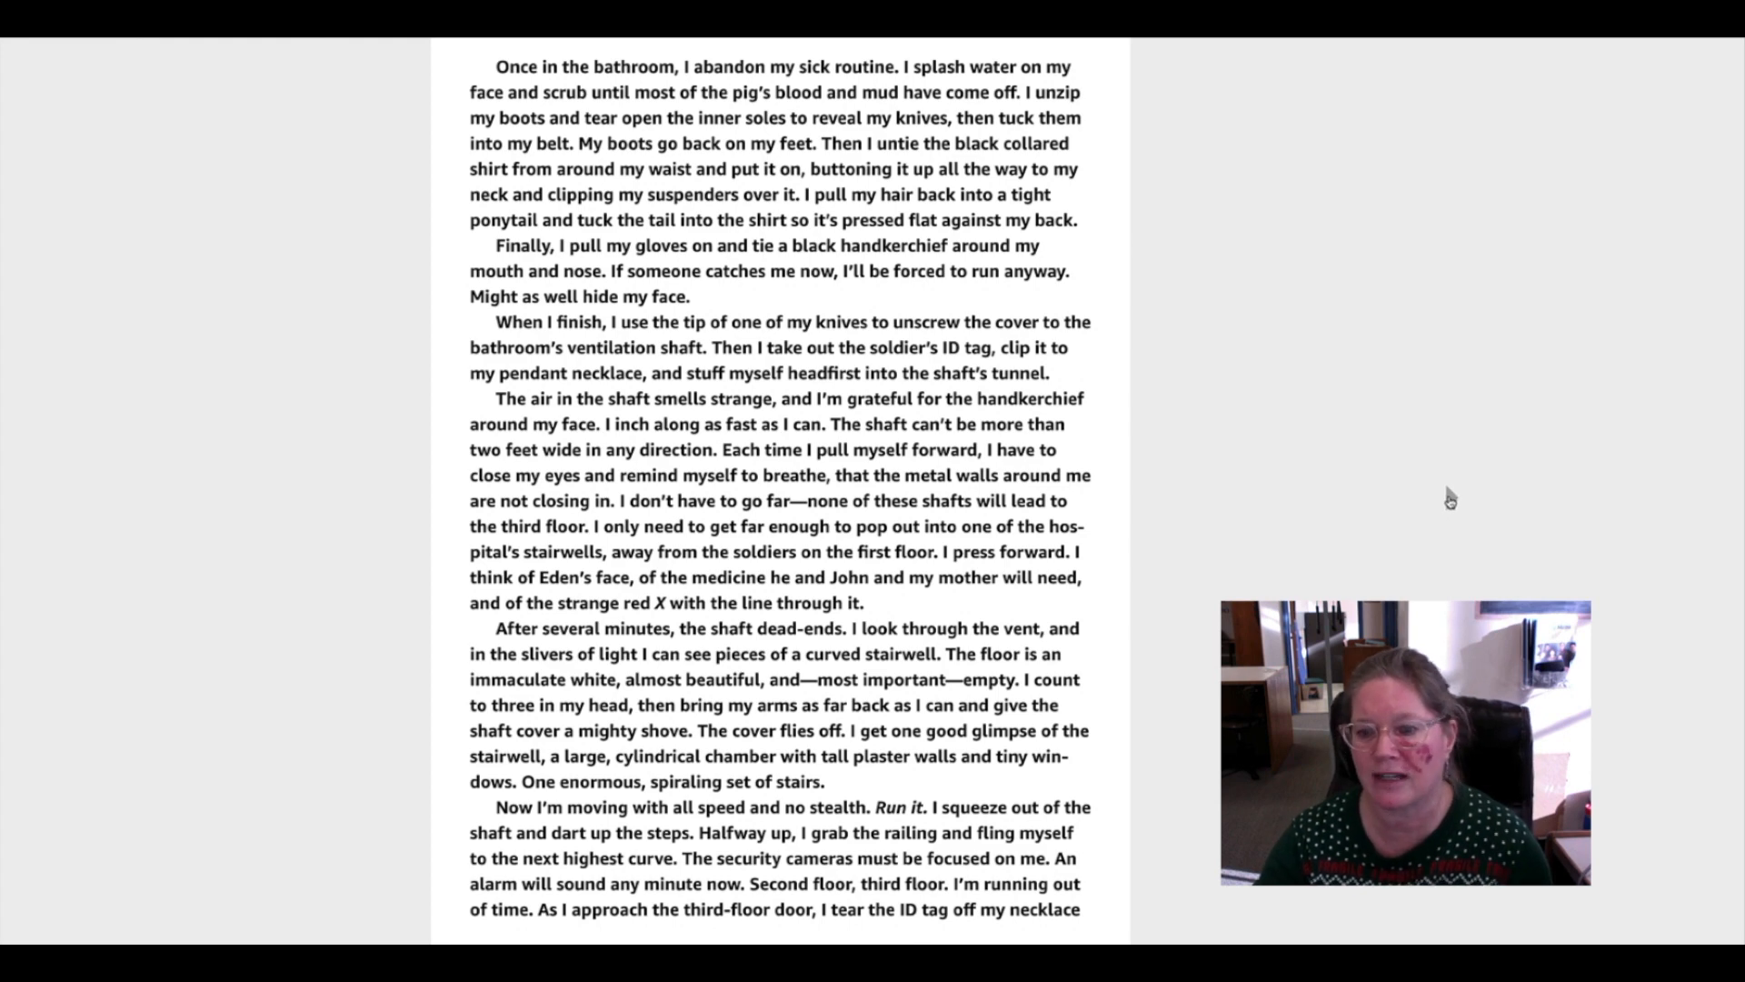
scroll("down", 3)
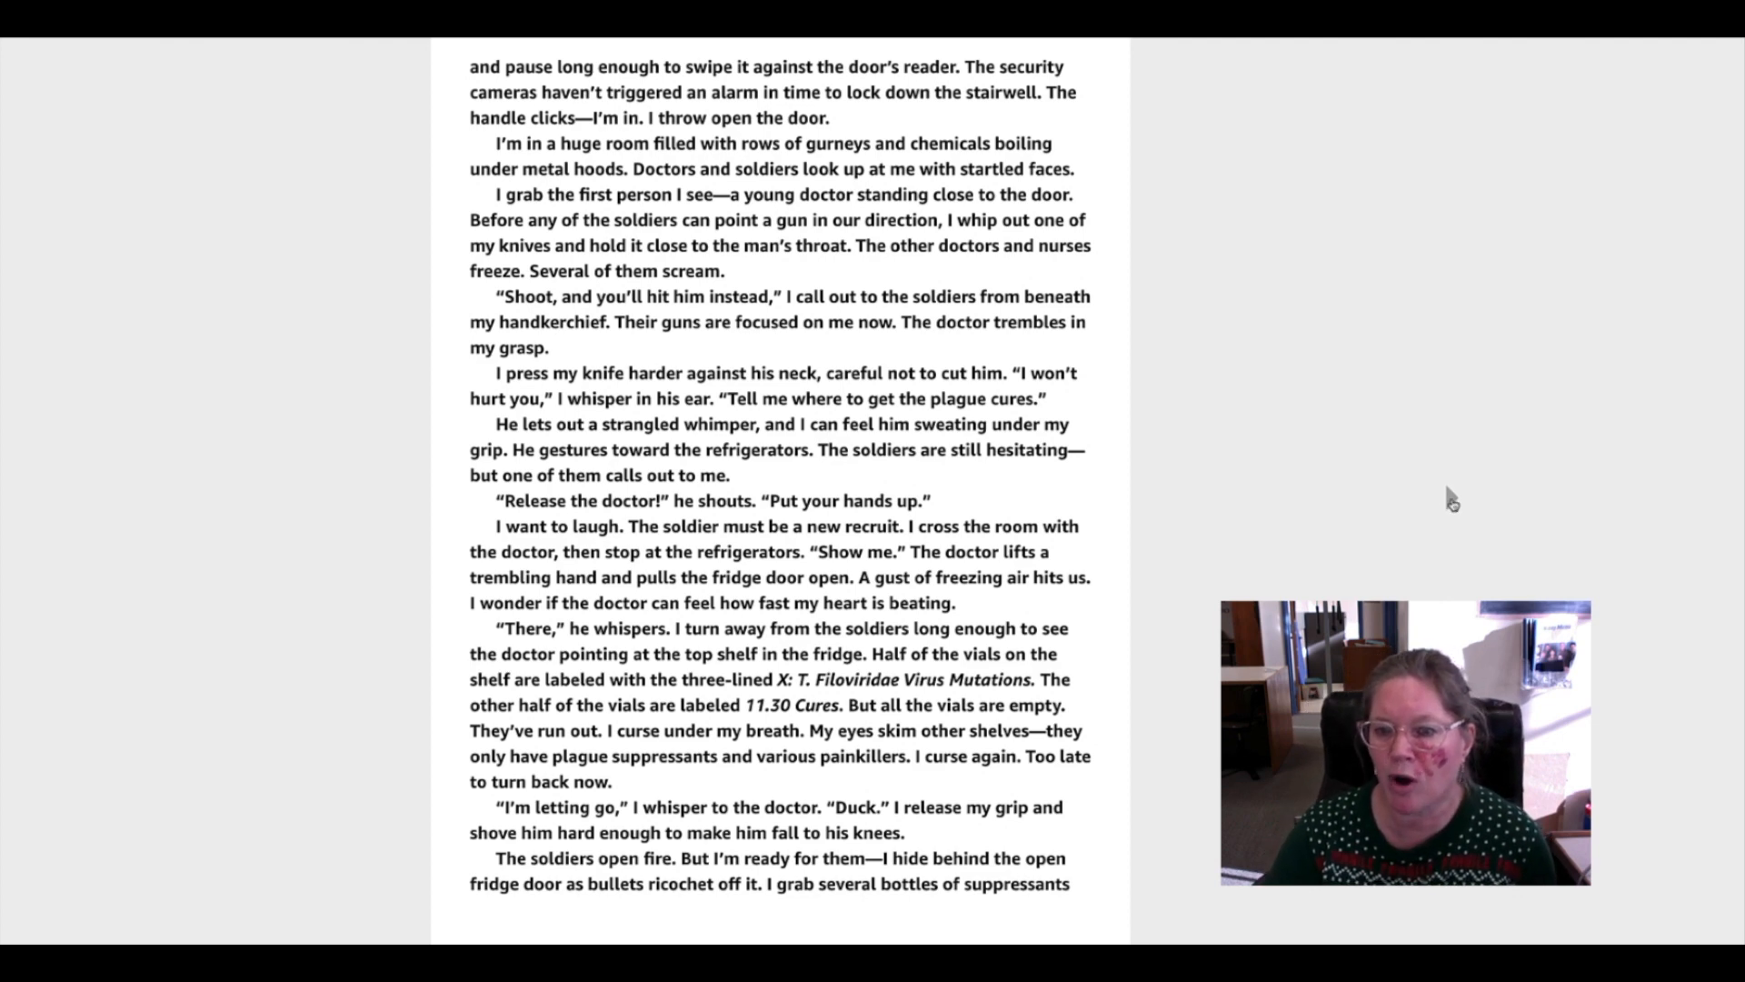
scroll("down", 3)
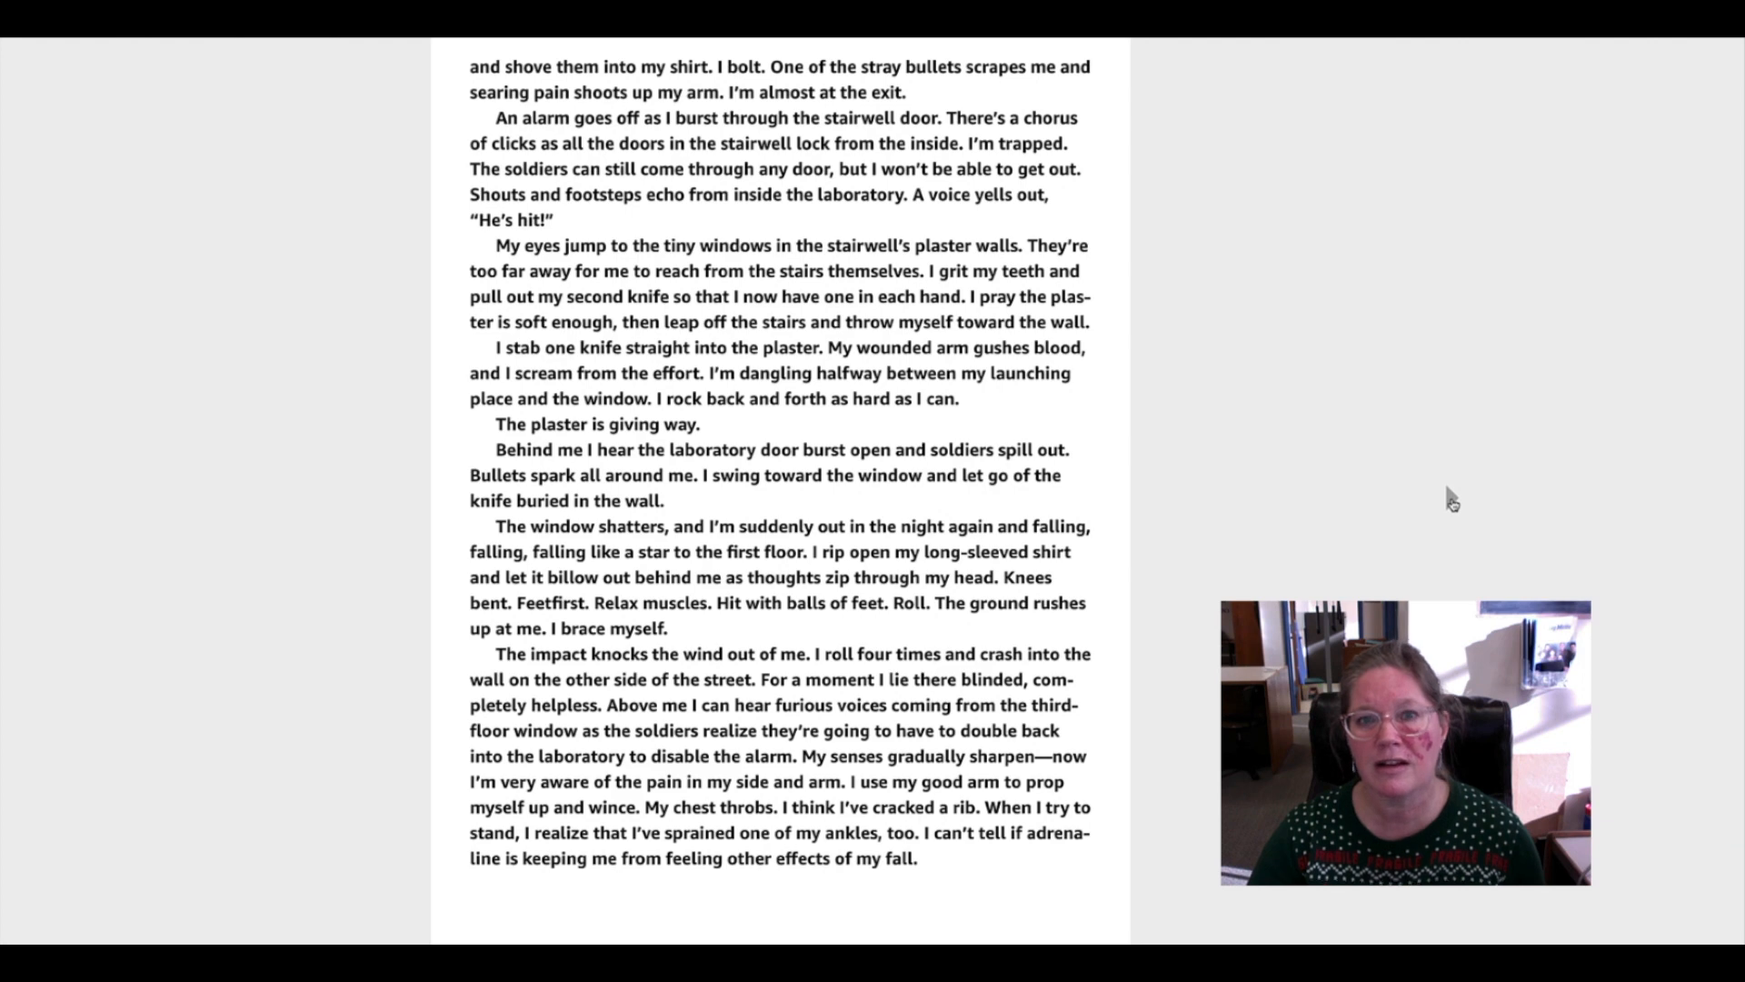
scroll("down", 3)
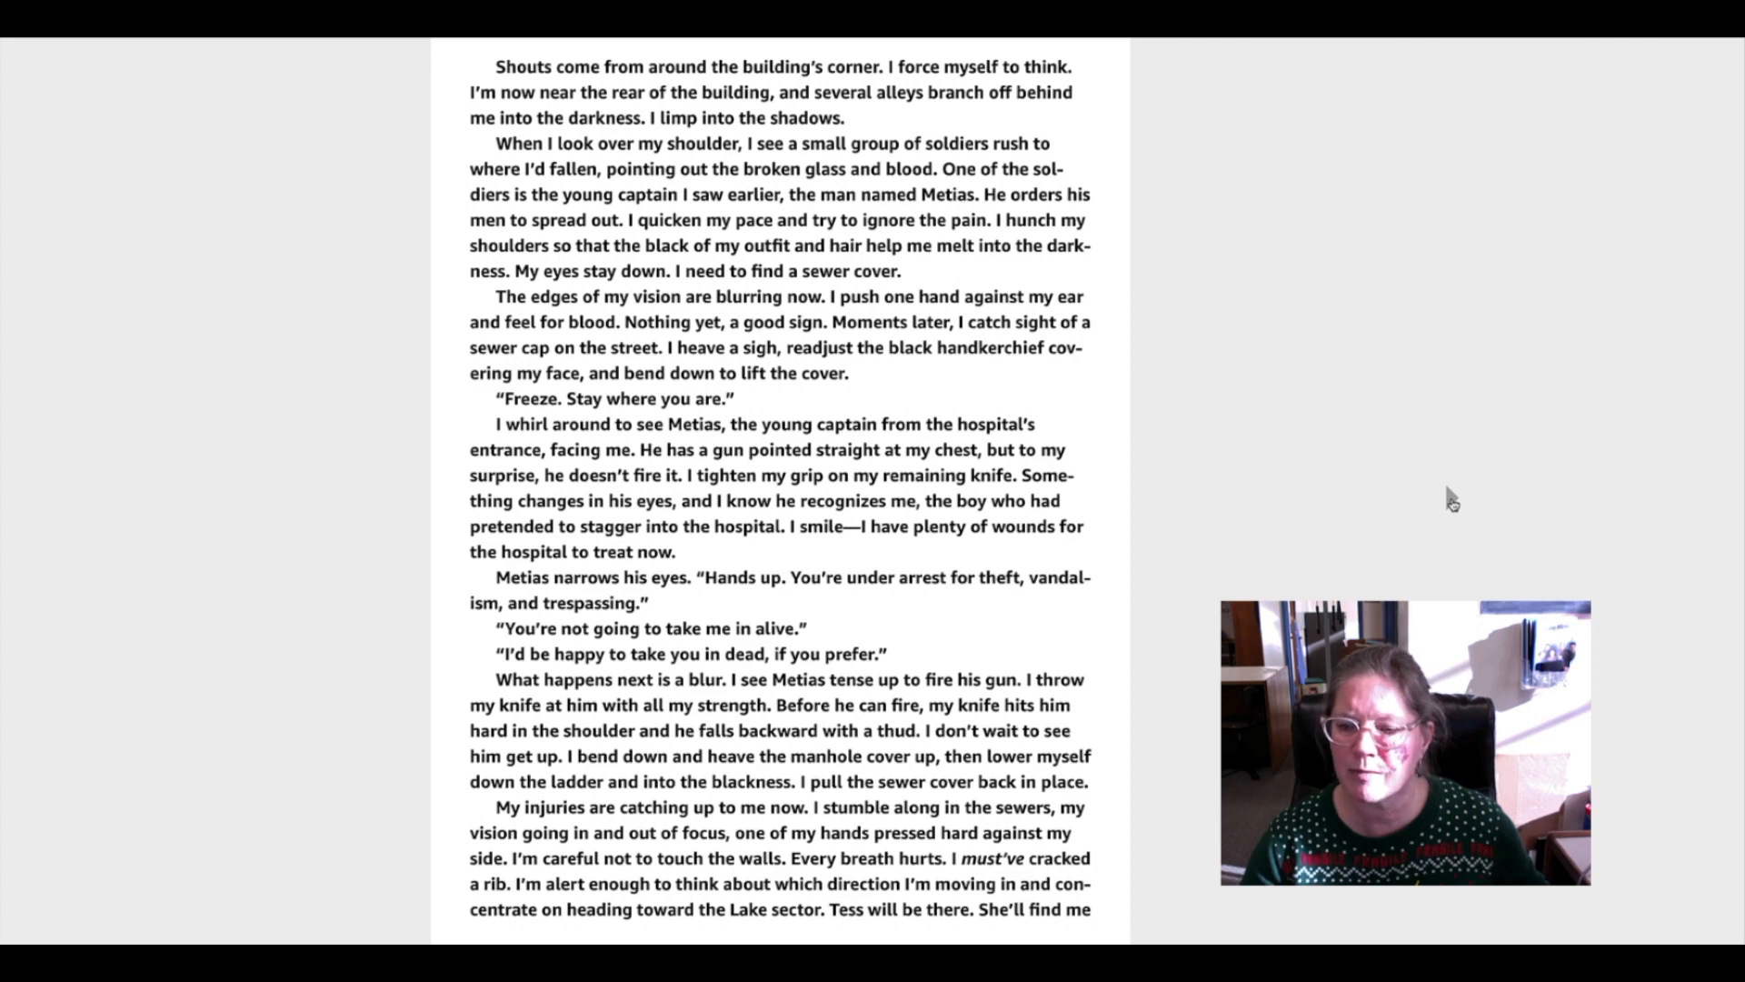
scroll("down", 3)
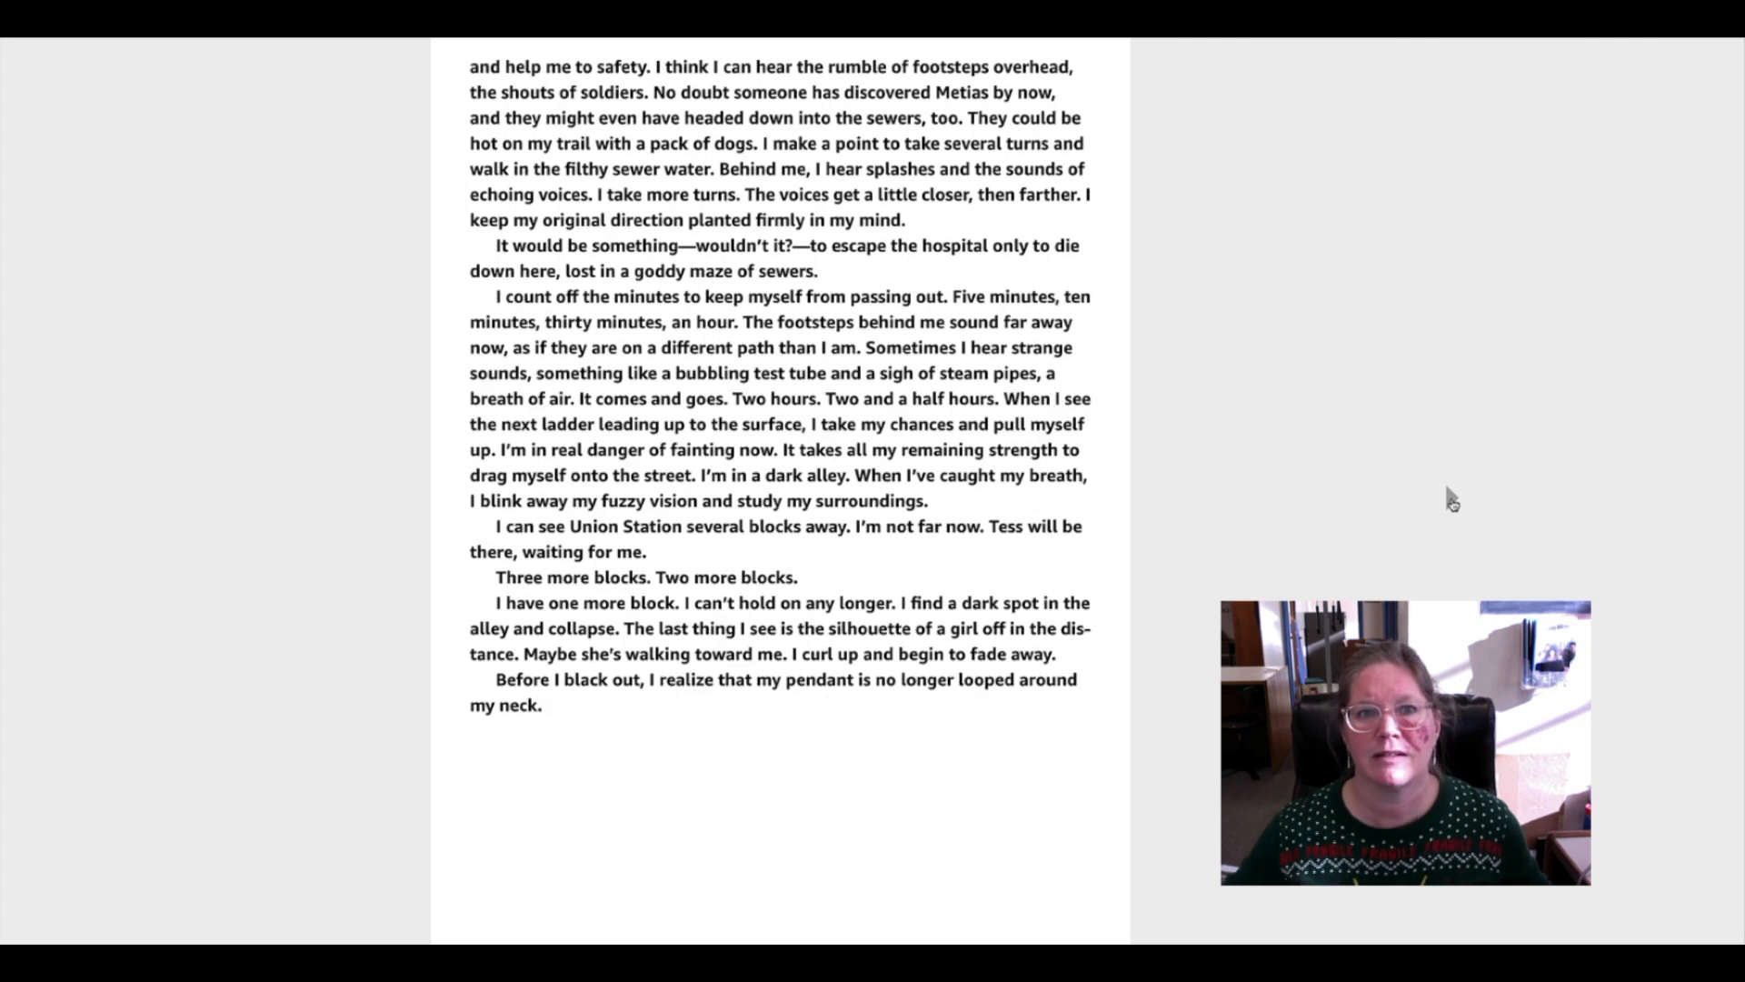